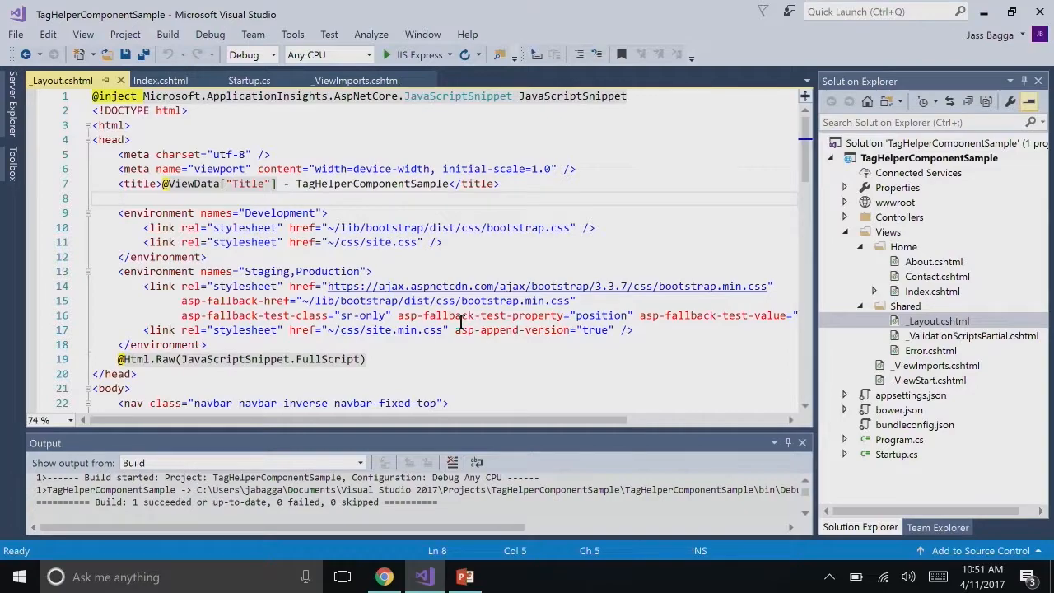
mouse_move(260, 217)
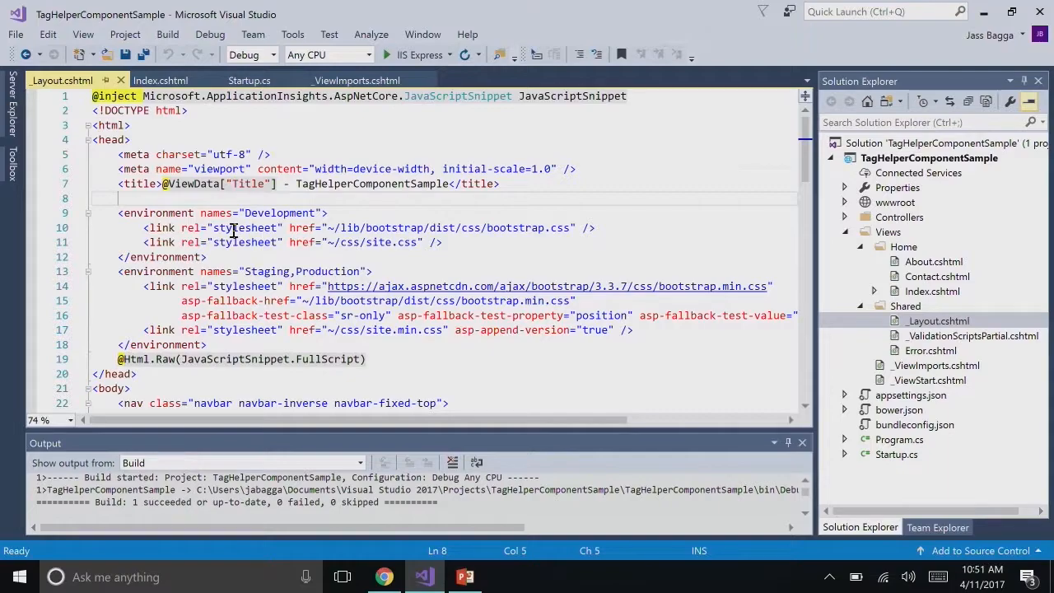
mouse_move(381, 576)
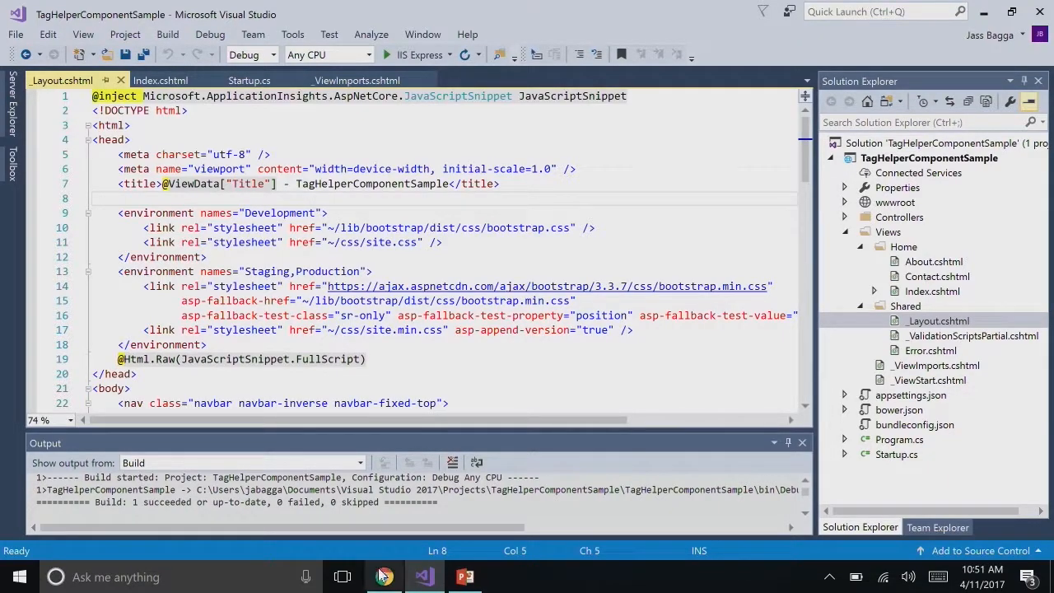
mouse_move(382, 576)
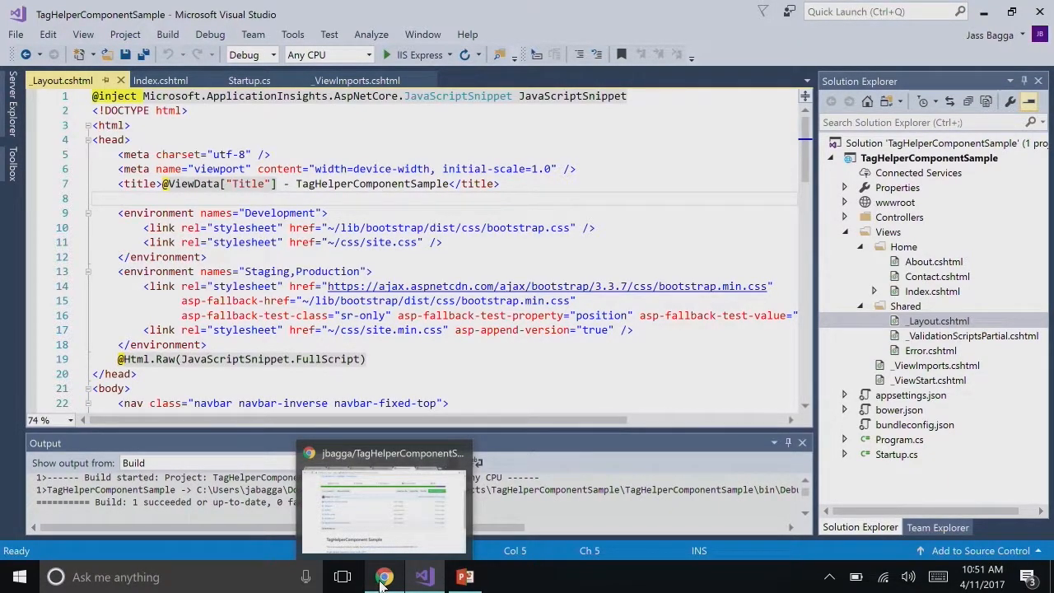
Bring the tag helpers repository forward and open the EnvironmentTagHelper.cs source file
left_click(385, 576)
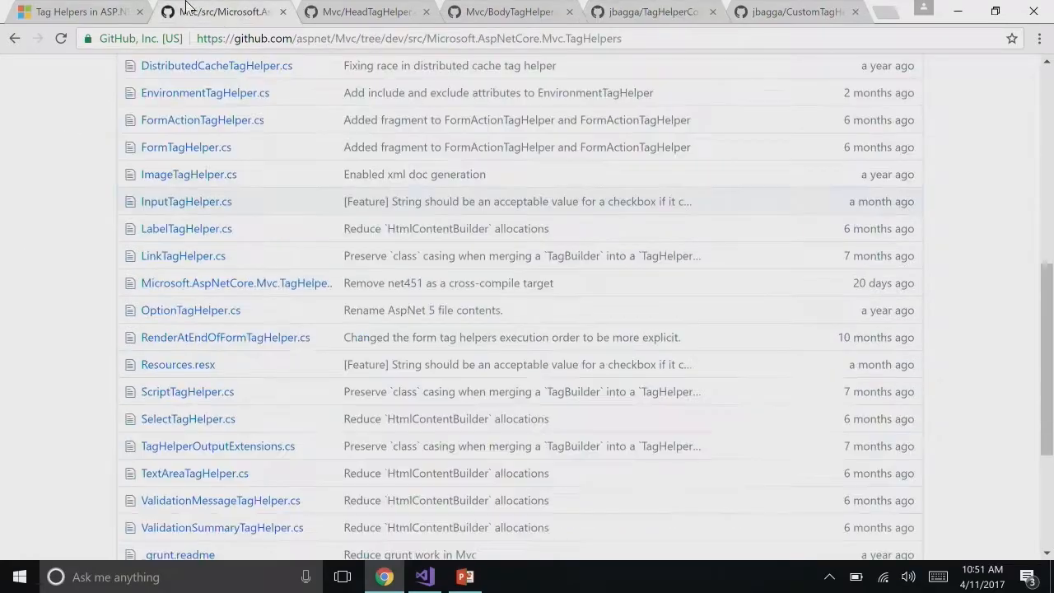
scroll("up", 3)
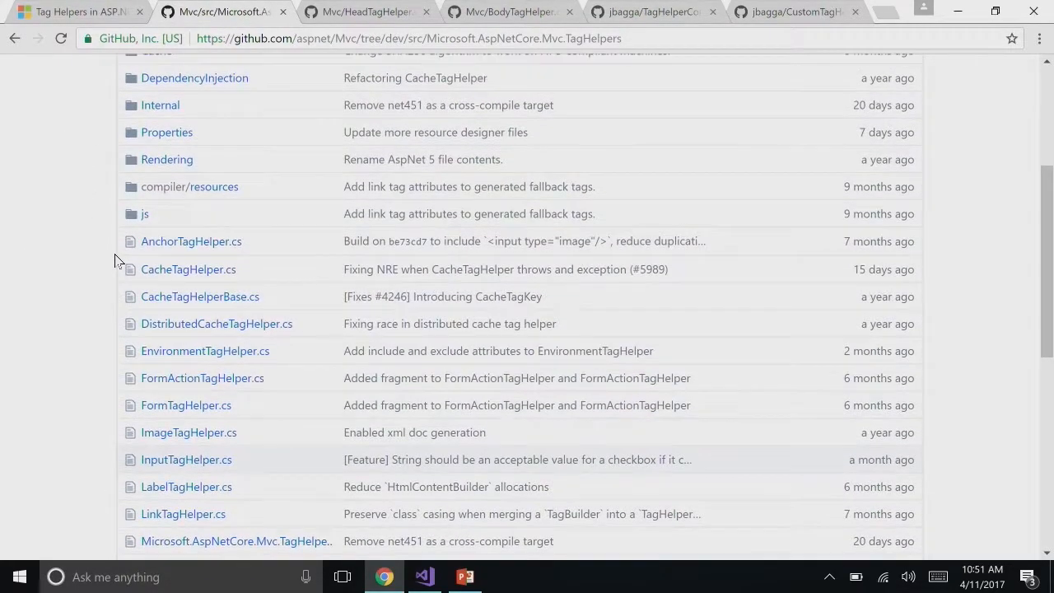
scroll("up", 3)
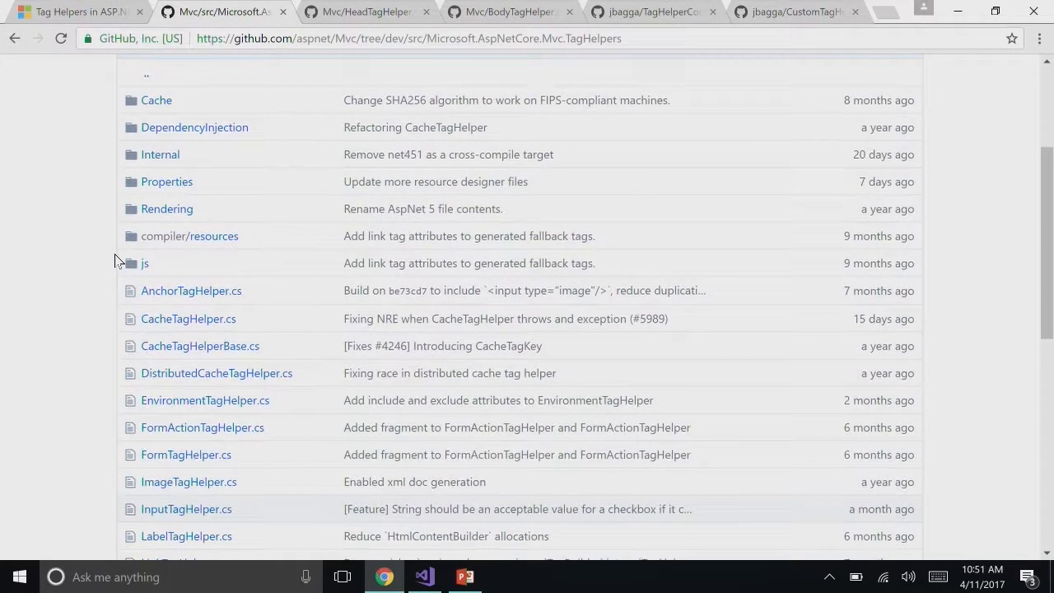
scroll("down", 3)
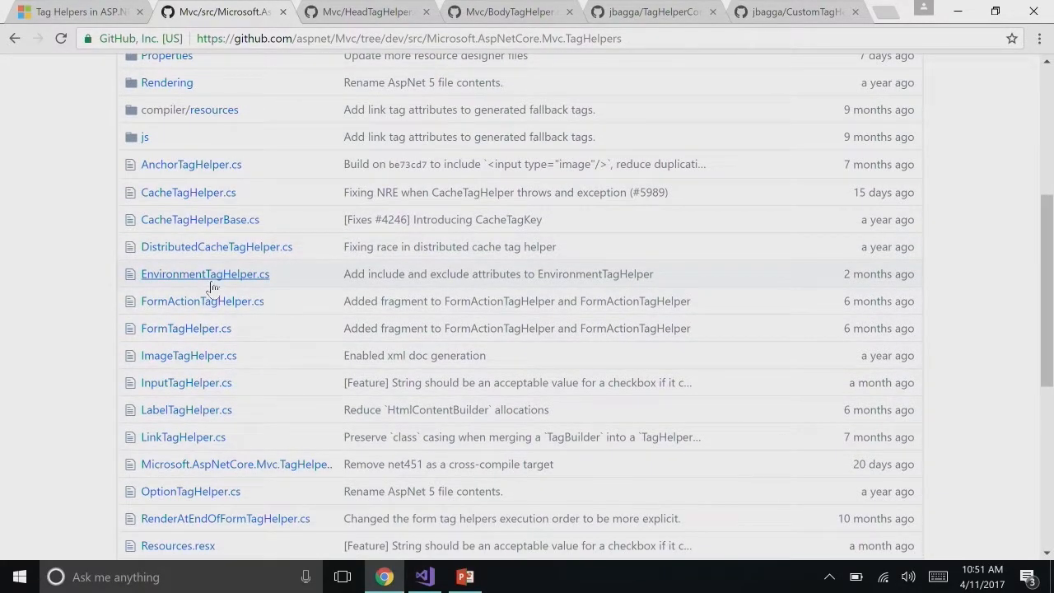
left_click(204, 273)
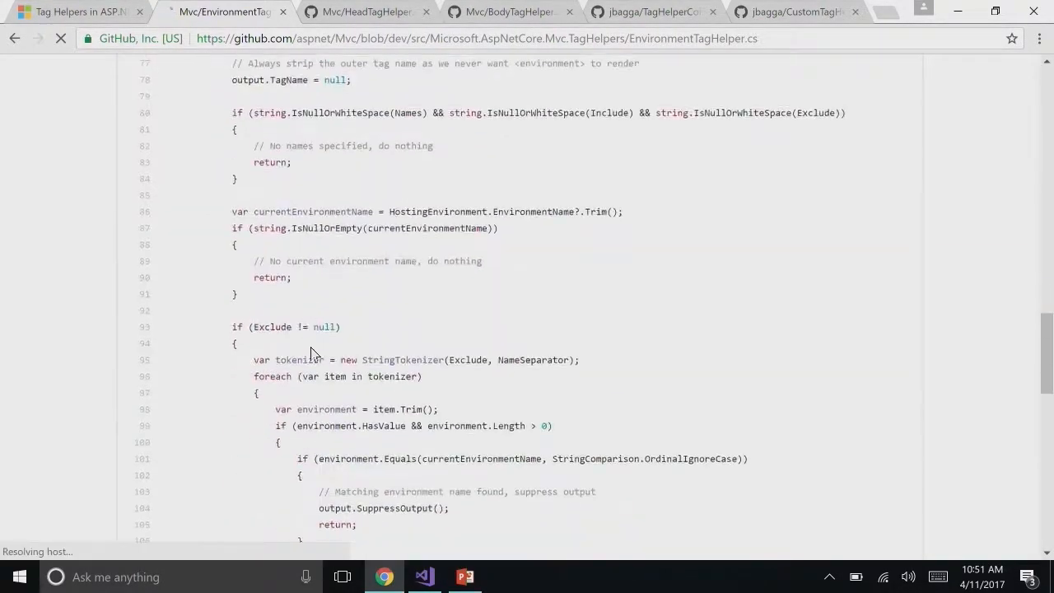
Read through EnvironmentTagHelper's output-suppression logic, then return to the Microsoft.AspNetCore.Mvc.TagHelpers folder
scroll("down", 3)
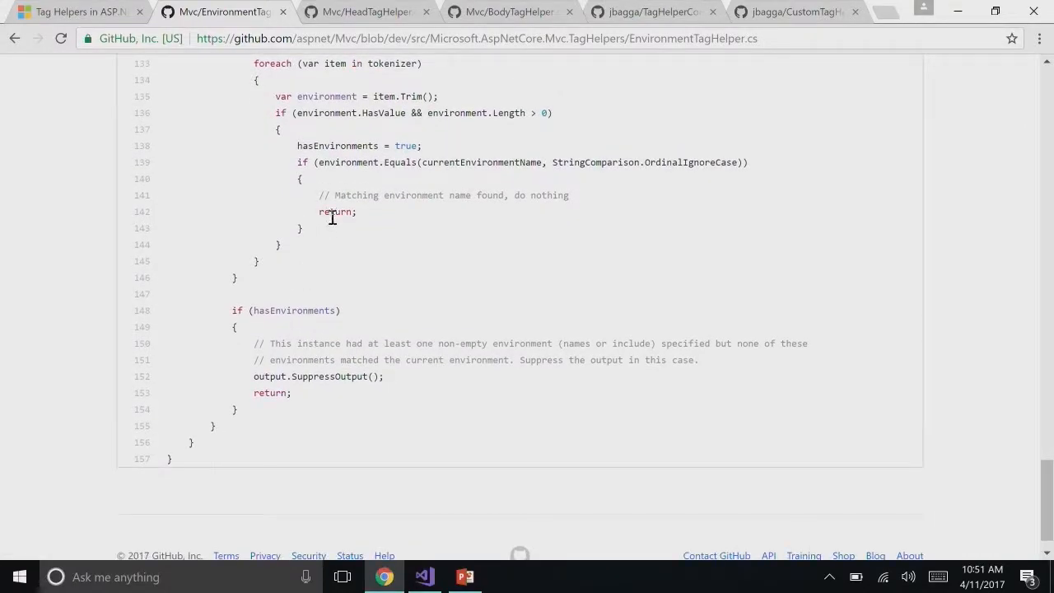
scroll("up", 3)
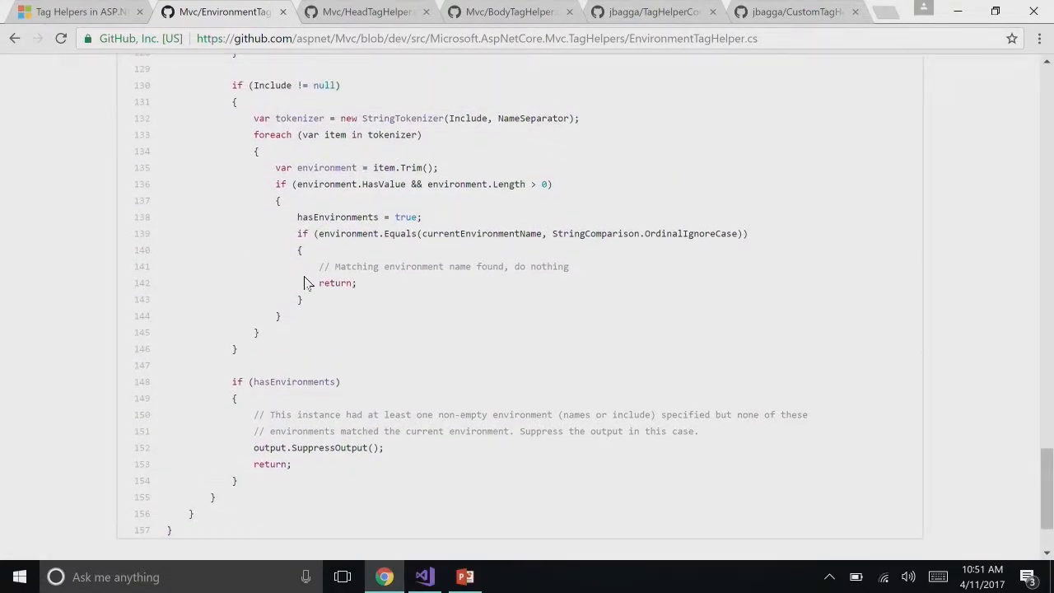
mouse_move(458, 364)
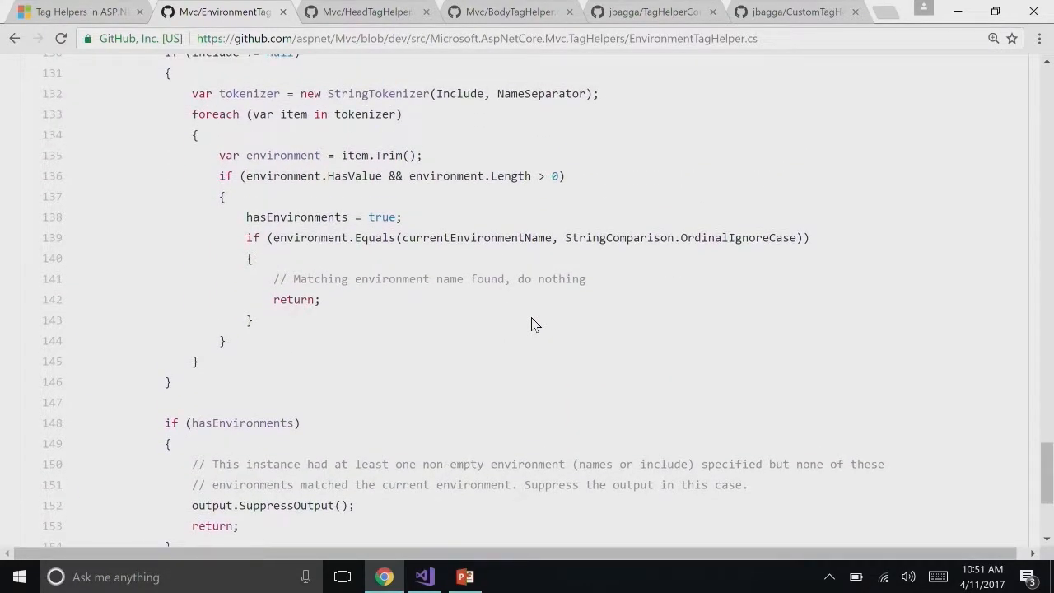
scroll("up", 3)
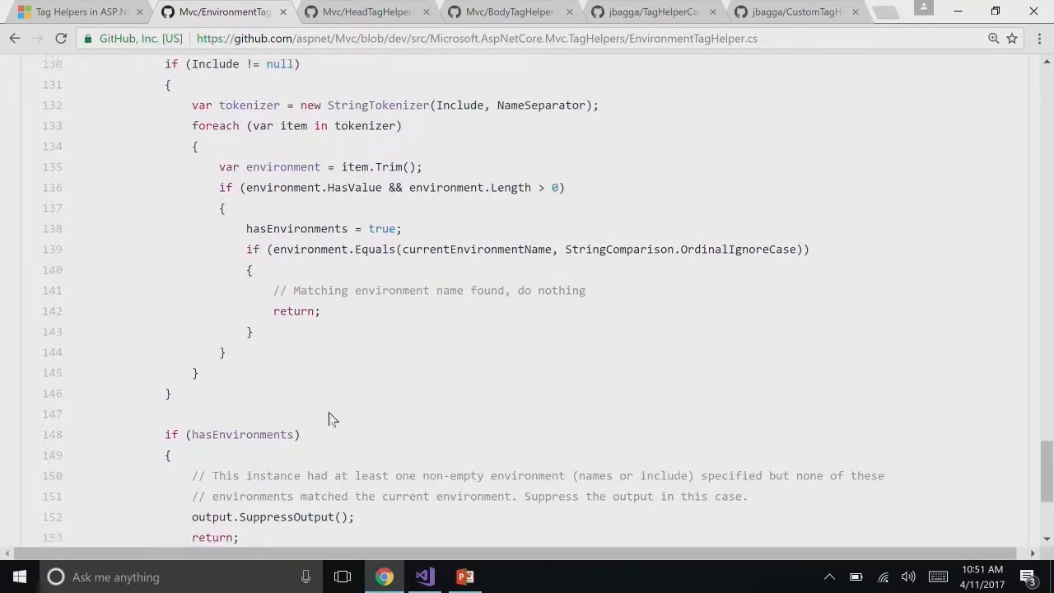
scroll("down", 3)
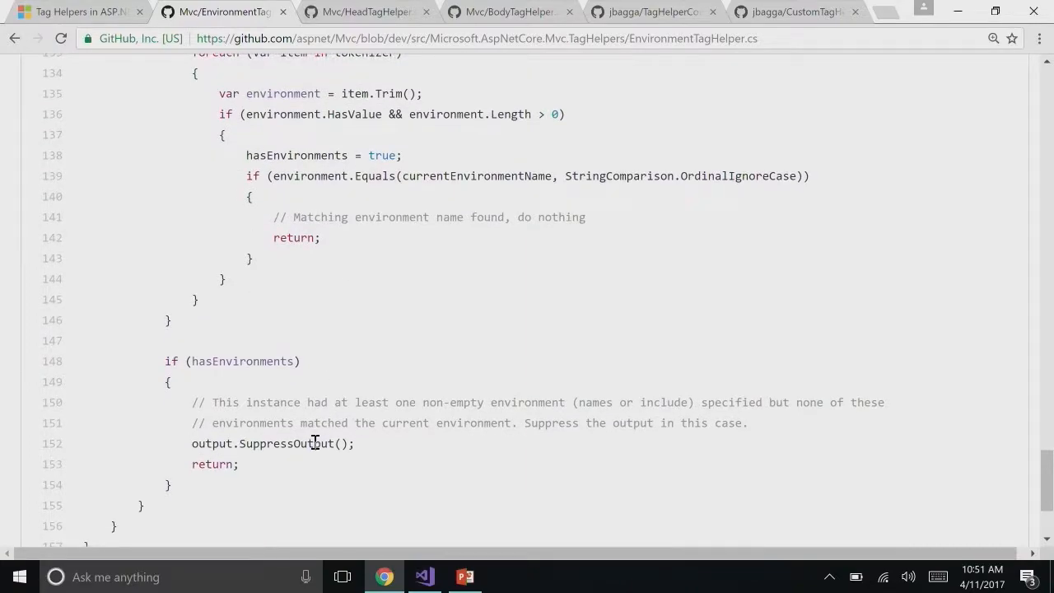
mouse_move(474, 394)
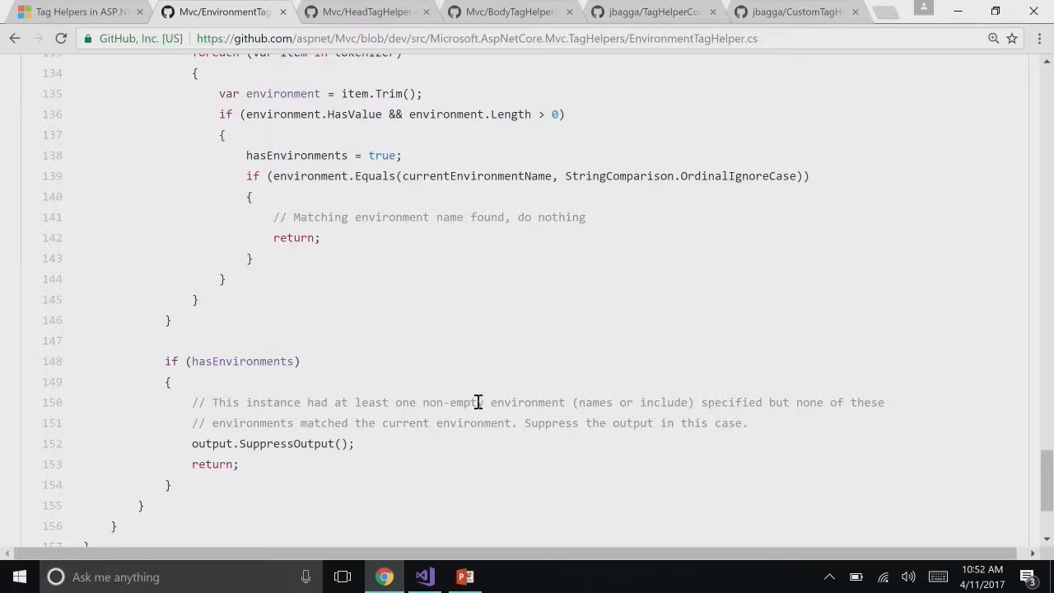
scroll("up", 3)
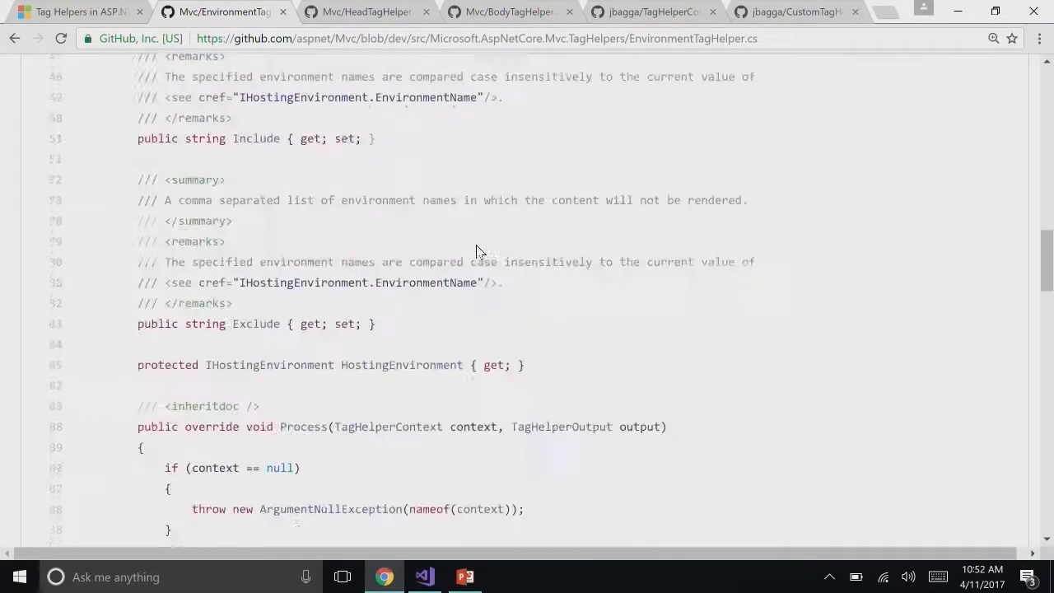
scroll("up", 3)
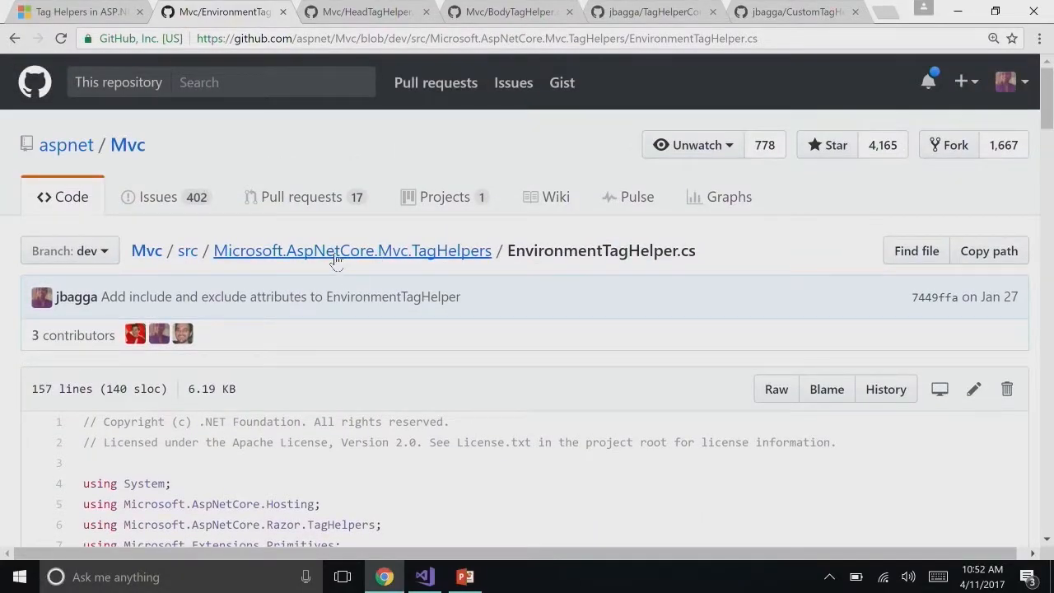
left_click(352, 251)
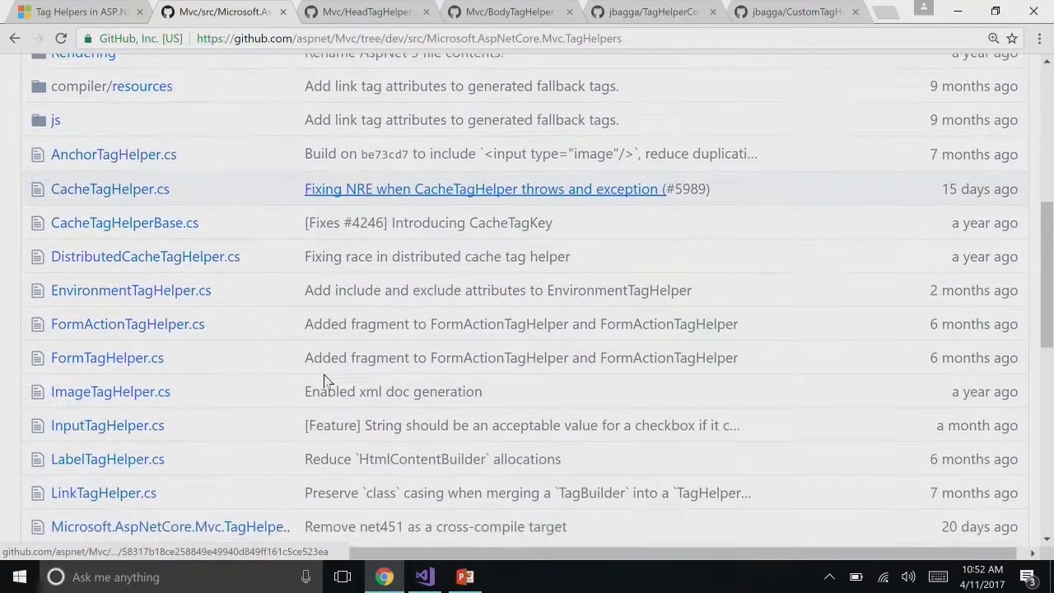
mouse_move(242, 179)
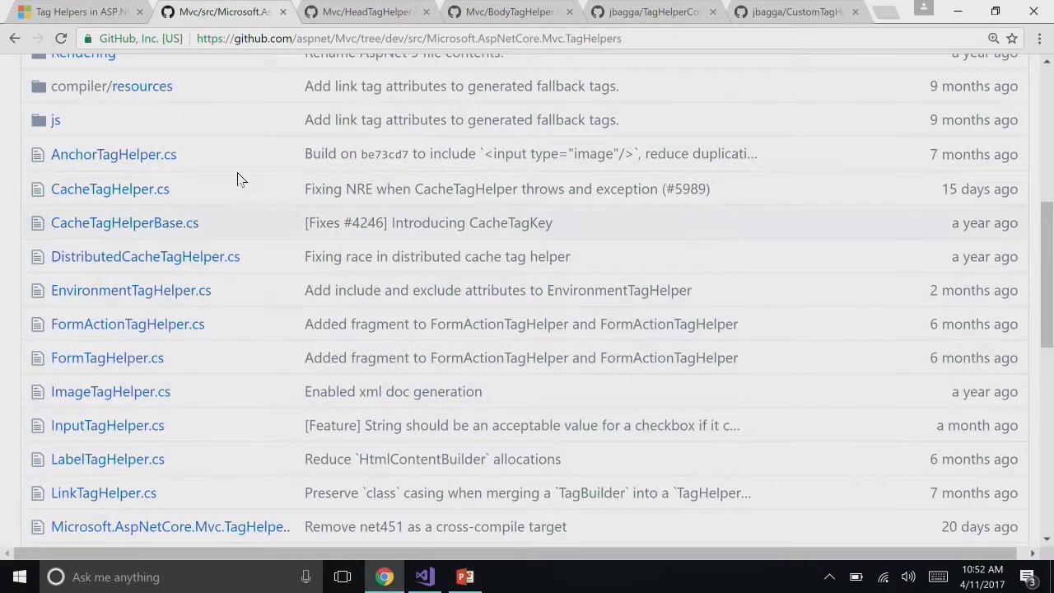
Show the 'Tag Helpers in ASP.NET Core' docs article and its 'What are Tag Helpers?' section
left_click(79, 12)
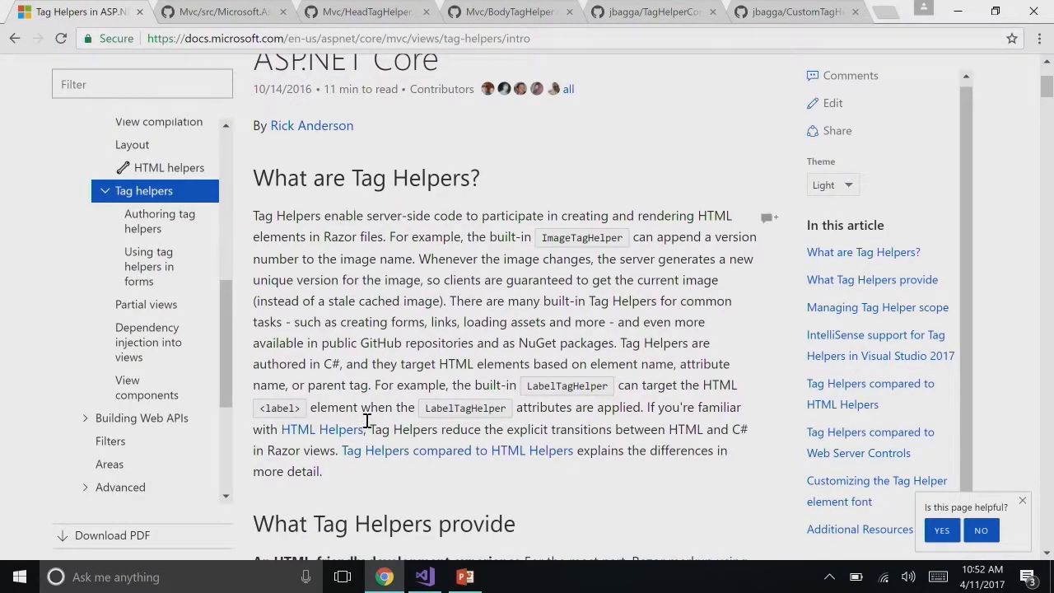
mouse_move(414, 372)
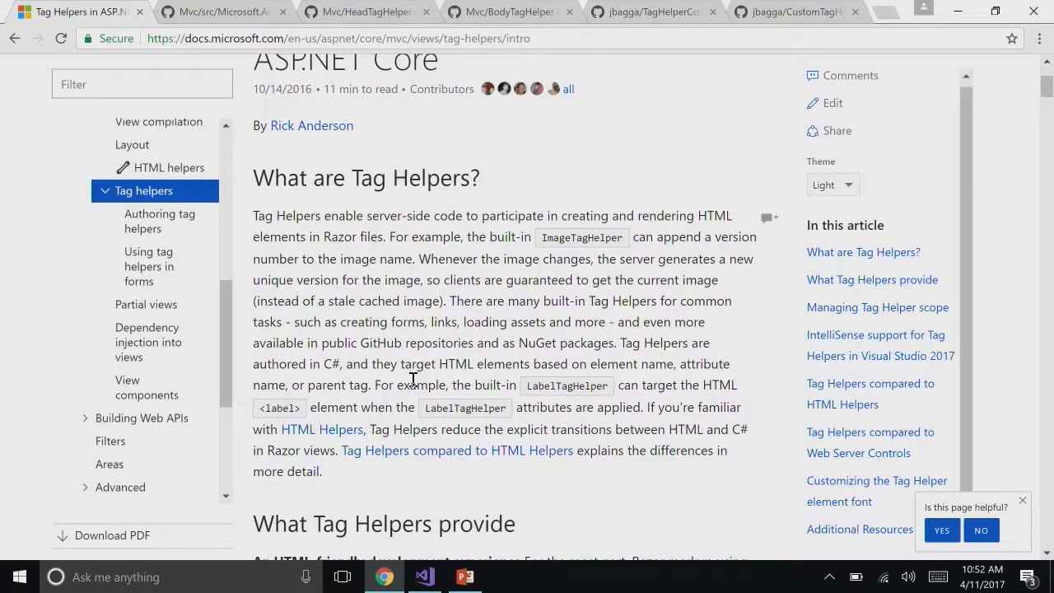
mouse_move(424, 408)
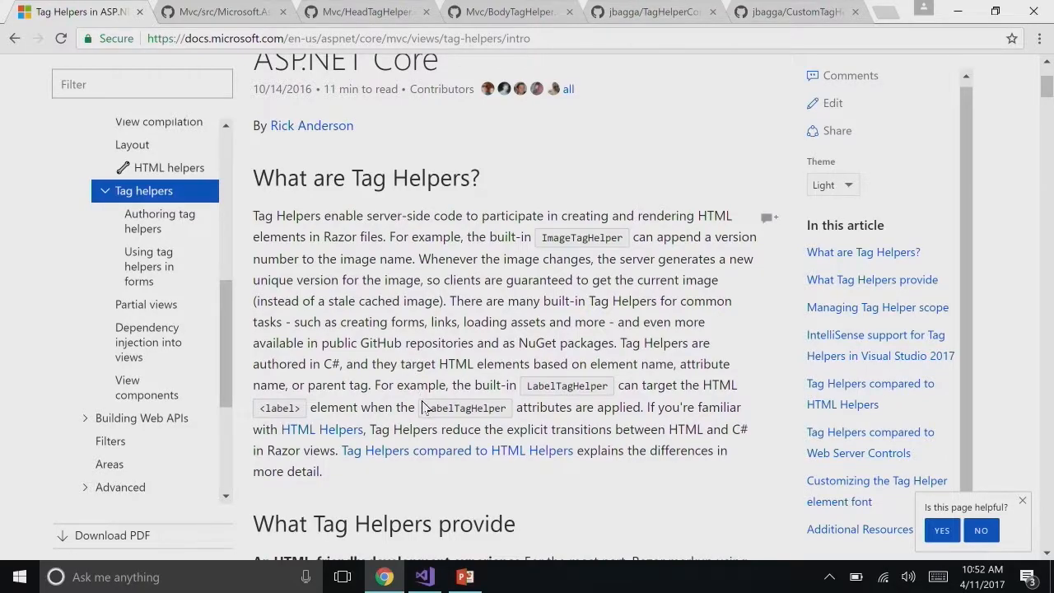
mouse_move(451, 448)
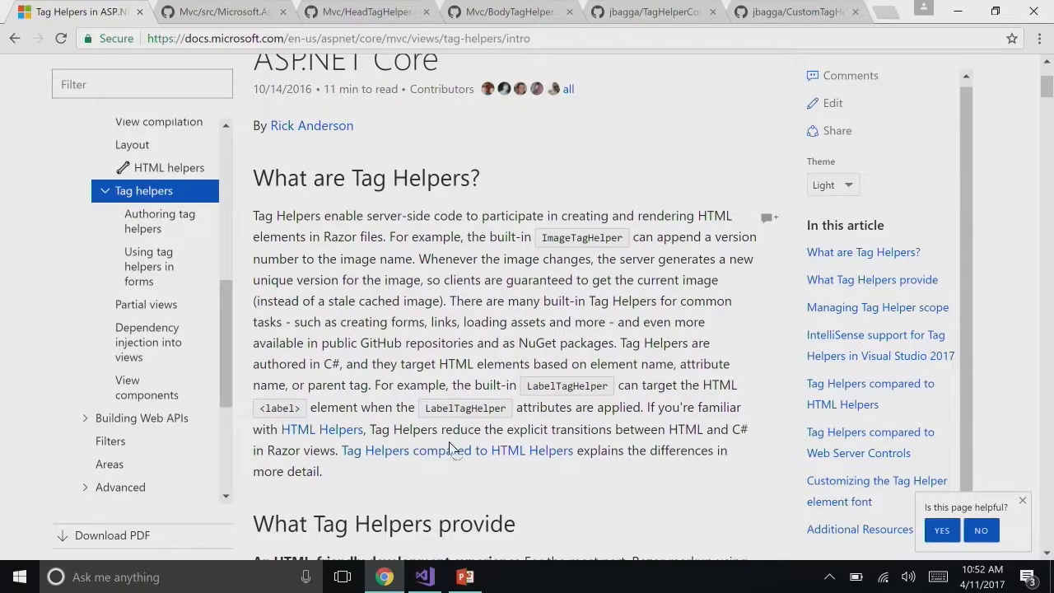
mouse_move(619, 402)
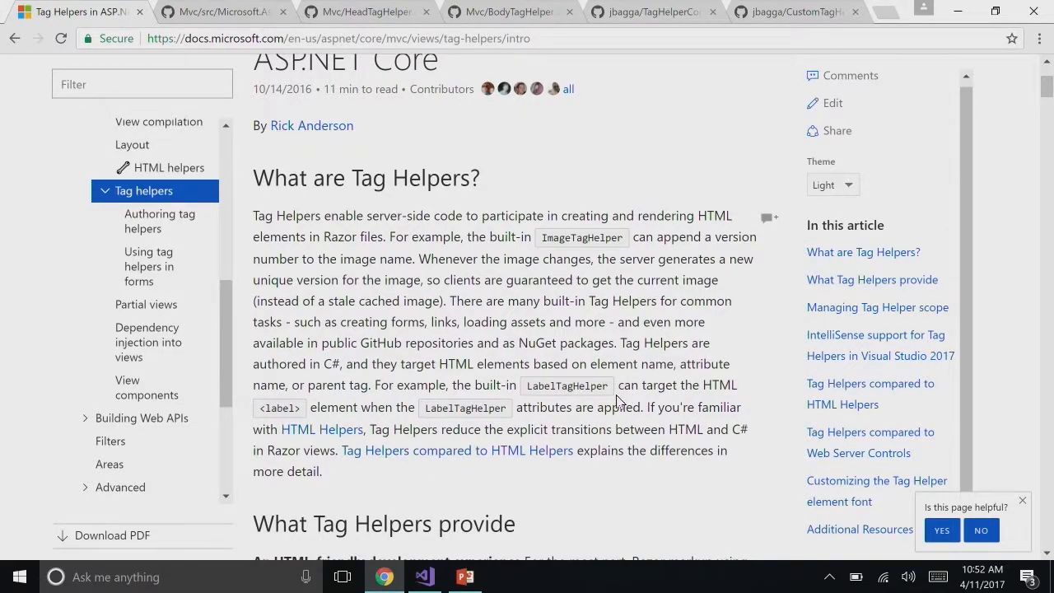
mouse_move(438, 574)
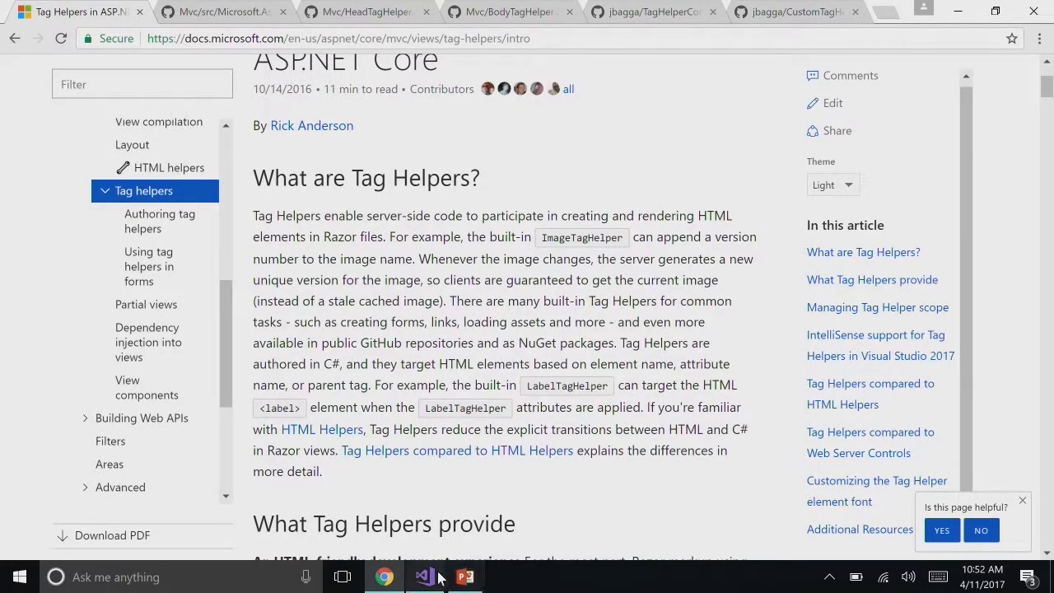
Return to the TagHelperComponentSample project in Visual Studio with _Layout.cshtml open
left_click(421, 576)
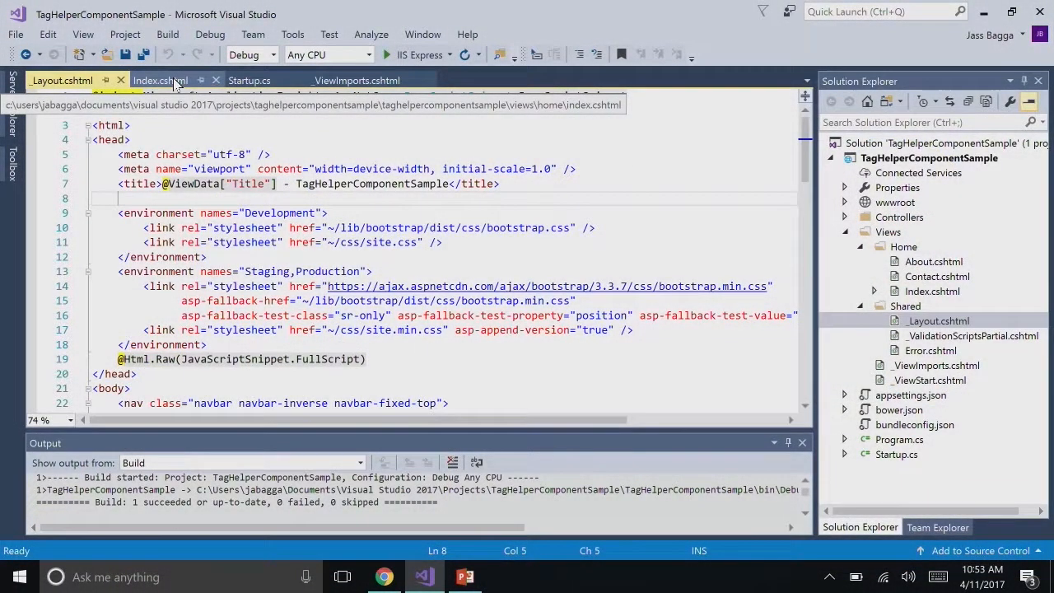
Rewrite Index.cshtml as empty head and body tags, the body holding a console.log server-time script
left_click(161, 79)
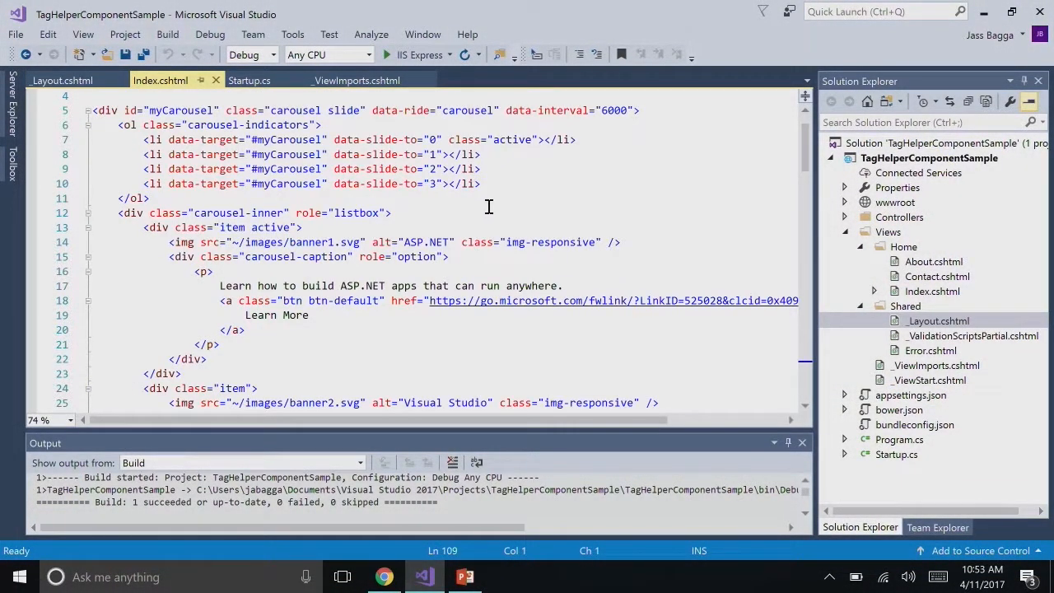
scroll("down", 3)
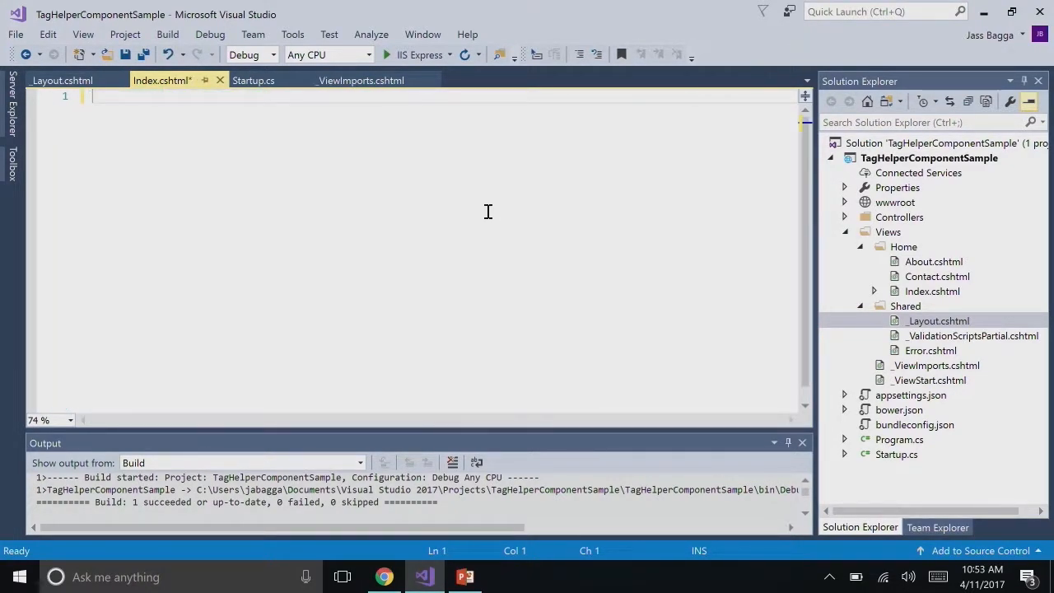
type("<head>")
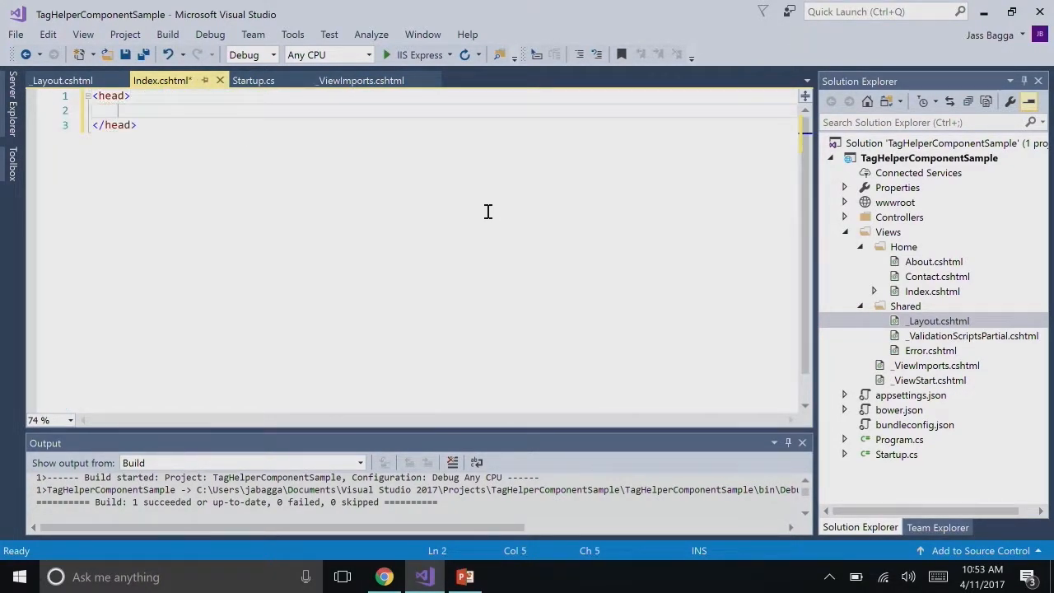
left_click(138, 125)
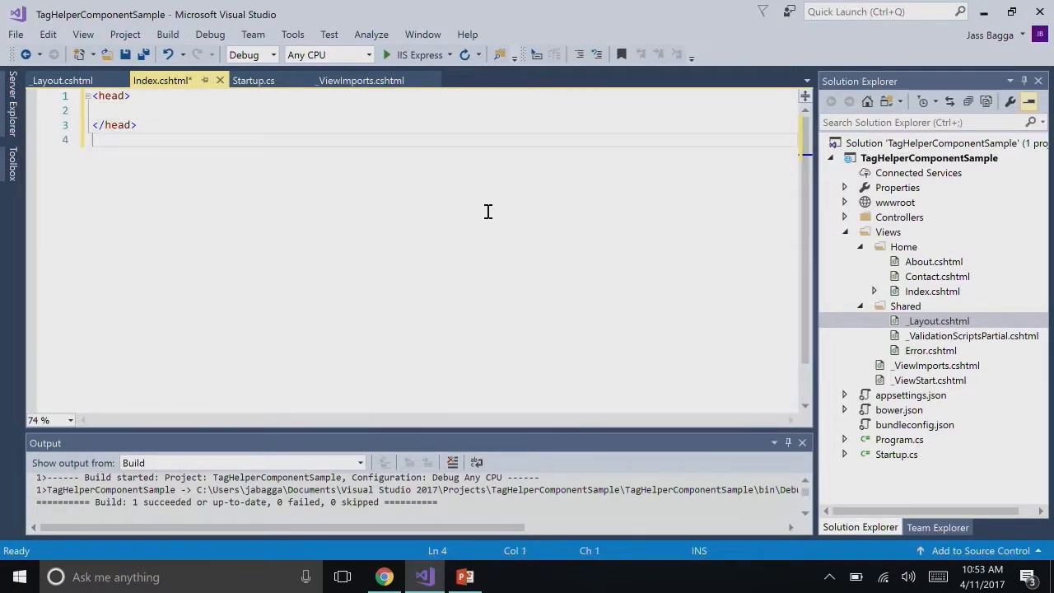
type("<body>")
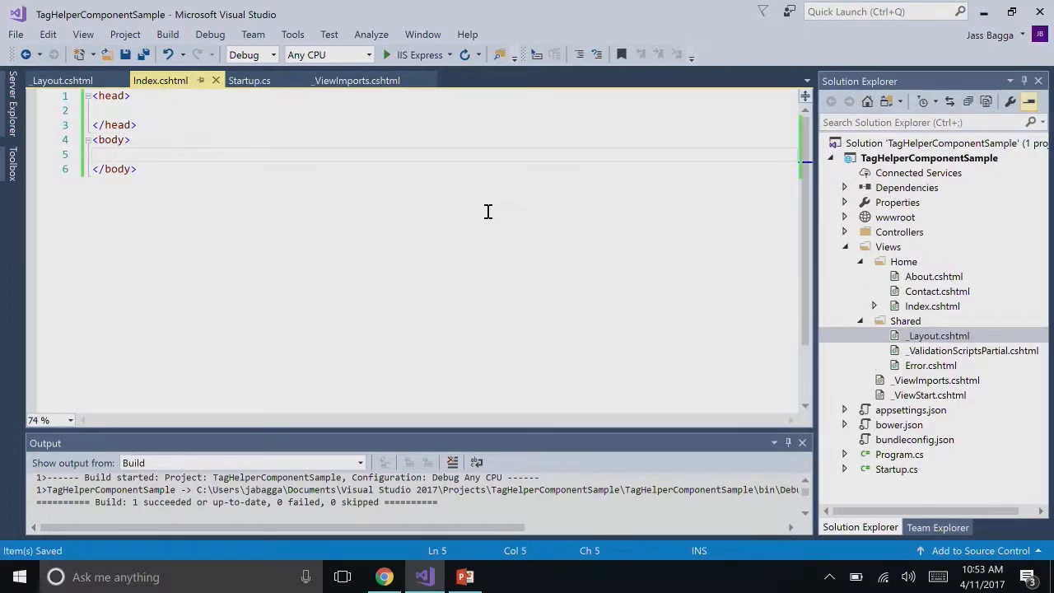
type("s")
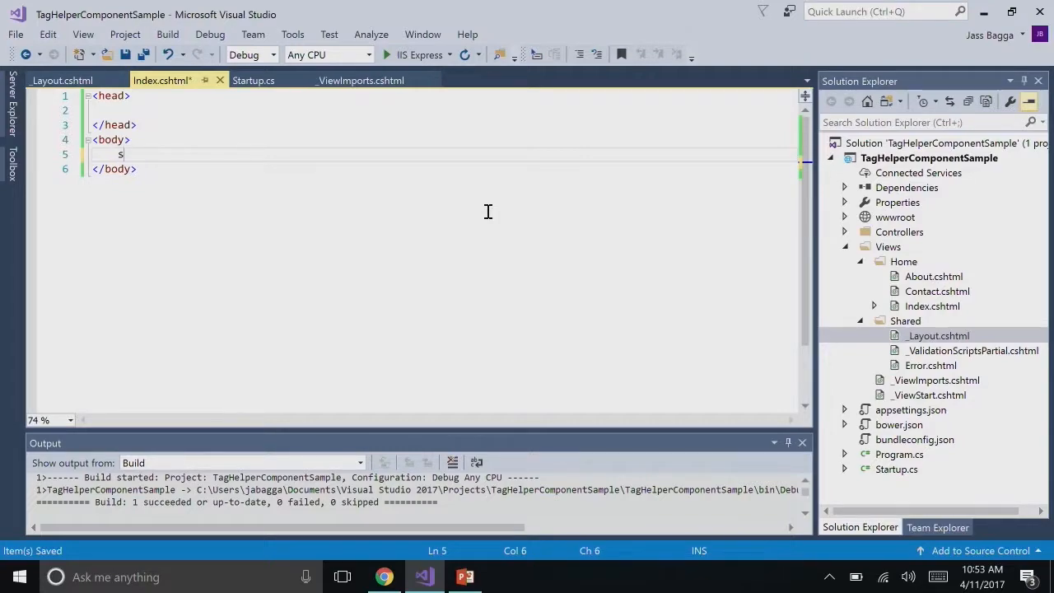
type("cript1")
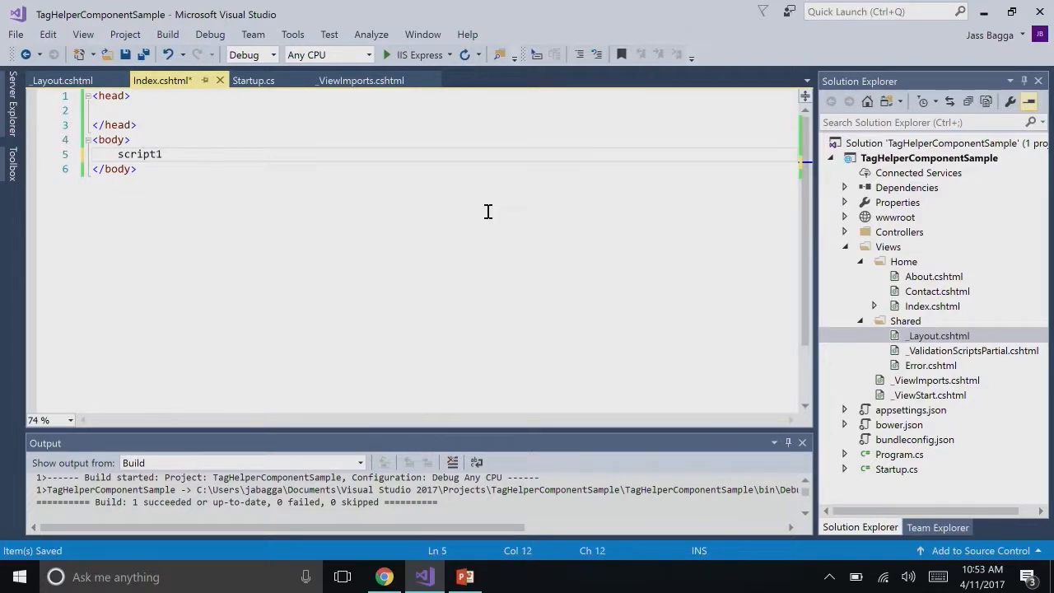
type("<script>console.log('The time on the server is {DateTime.Now}')</script> \\r\\n")
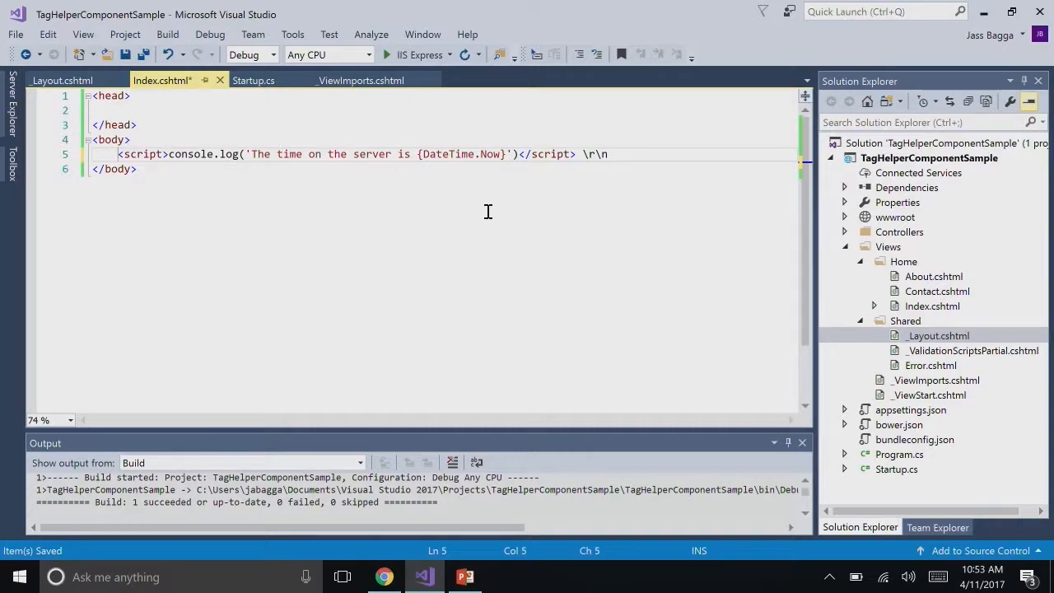
mouse_move(540, 233)
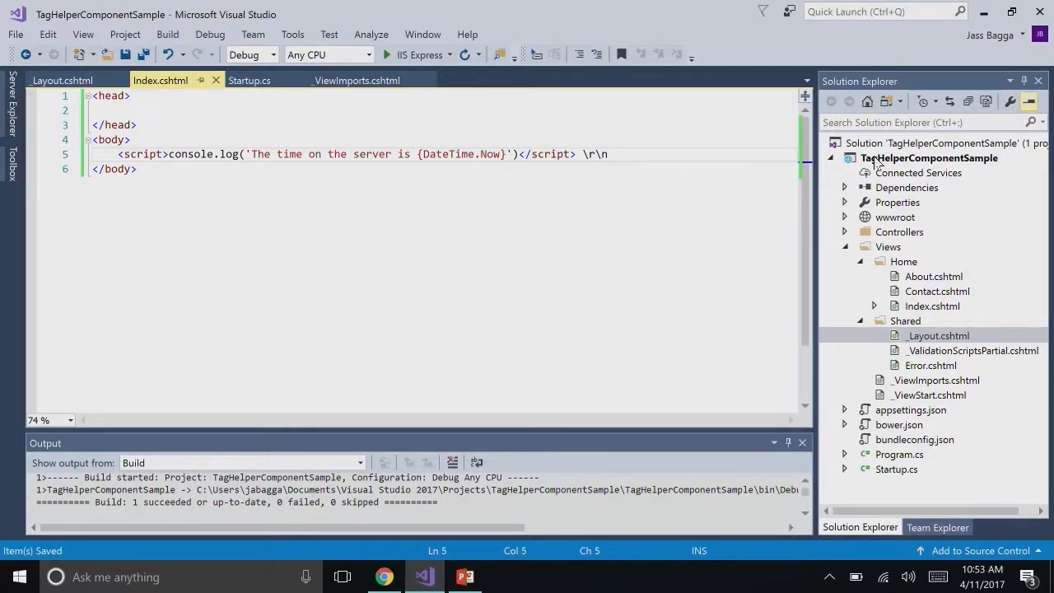
Add a new Class item named MyTagHelper.cs to the project via Add > New Item
right_click(928, 158)
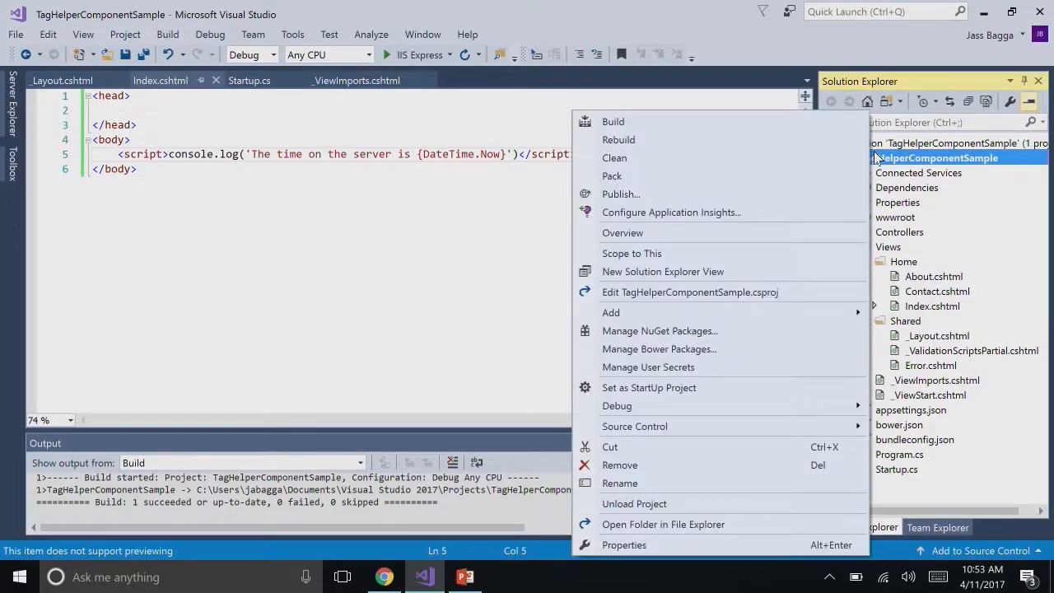
left_click(609, 313)
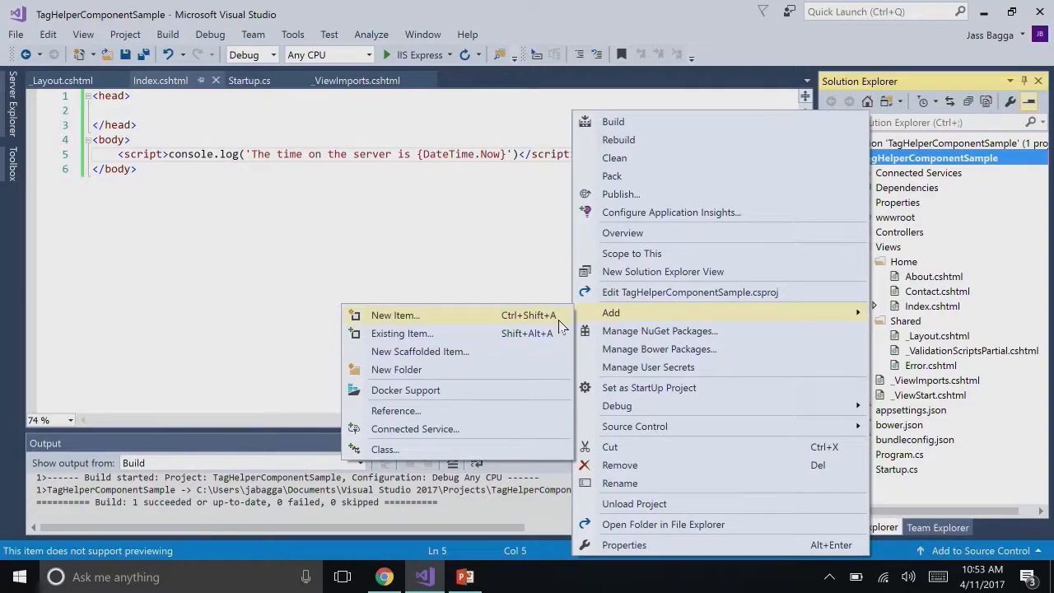
left_click(395, 316)
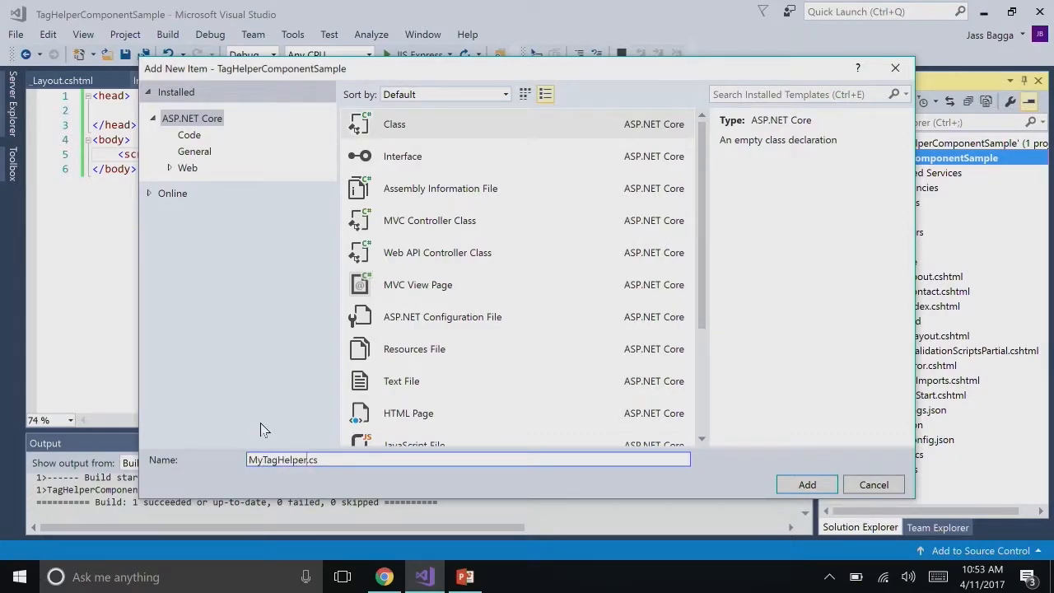
left_click(873, 484)
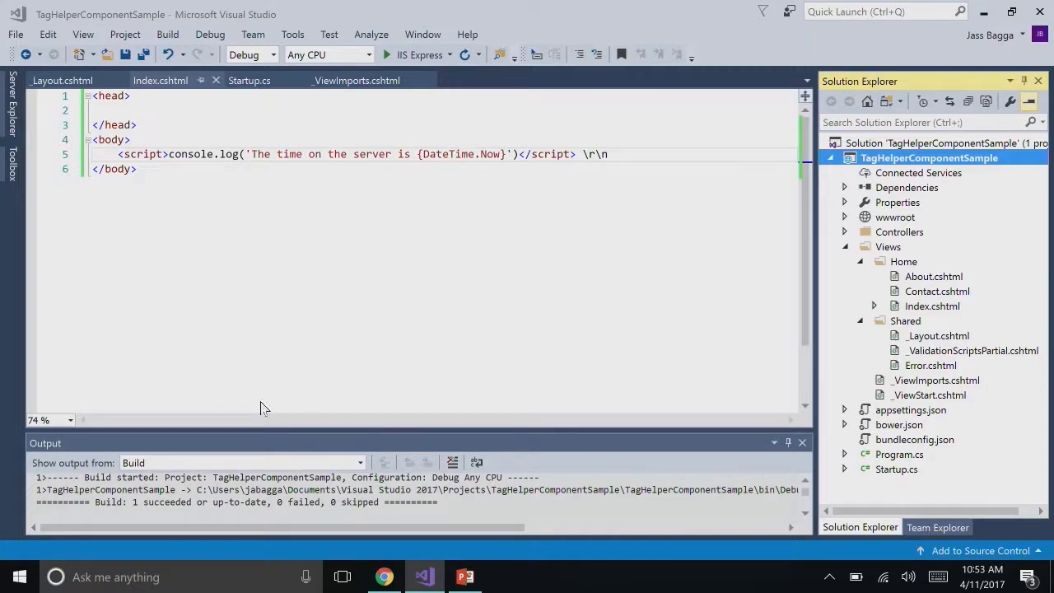
mouse_move(871, 445)
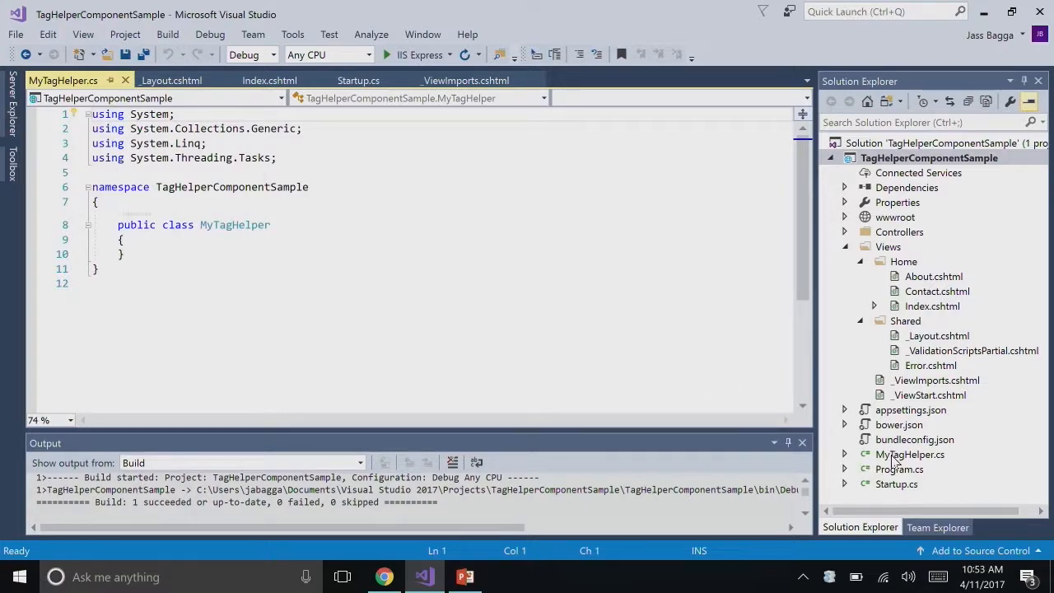
Rename the class and file to MyTagHelperComponent and confirm the rename
left_click(909, 454)
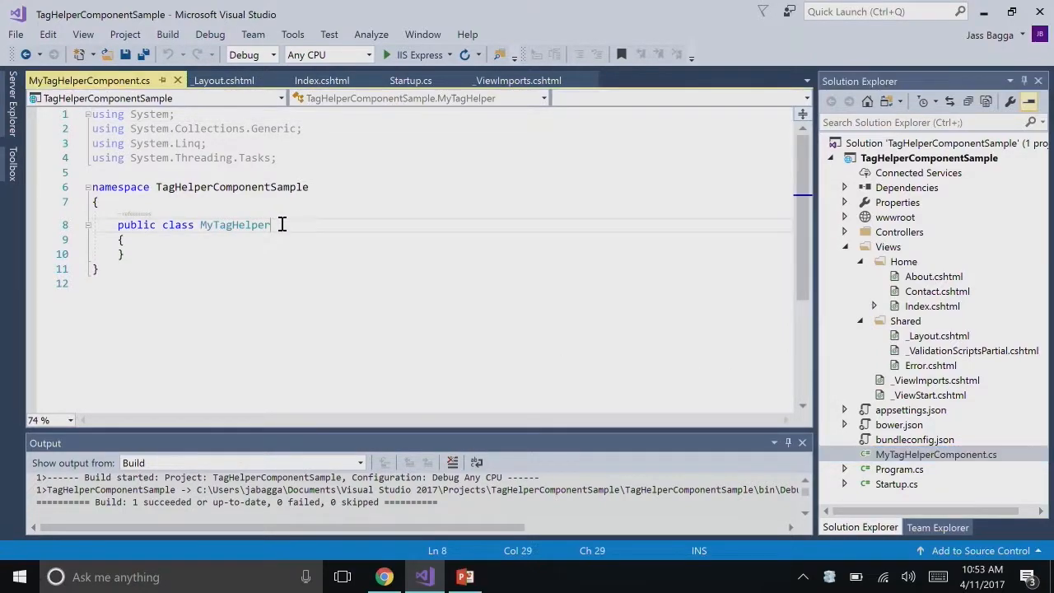
type("Component")
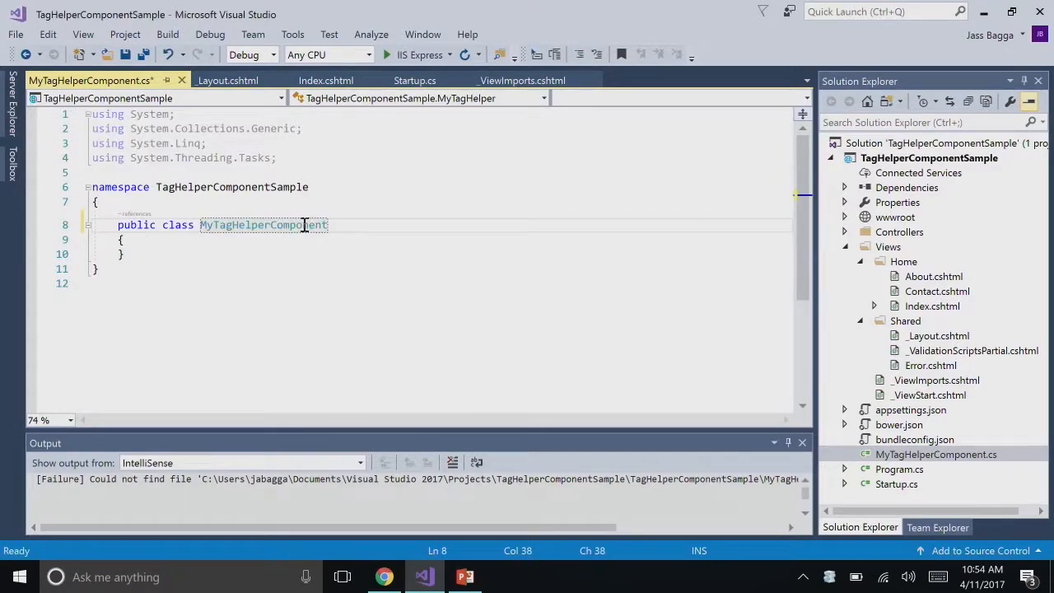
key("ctrl+s")
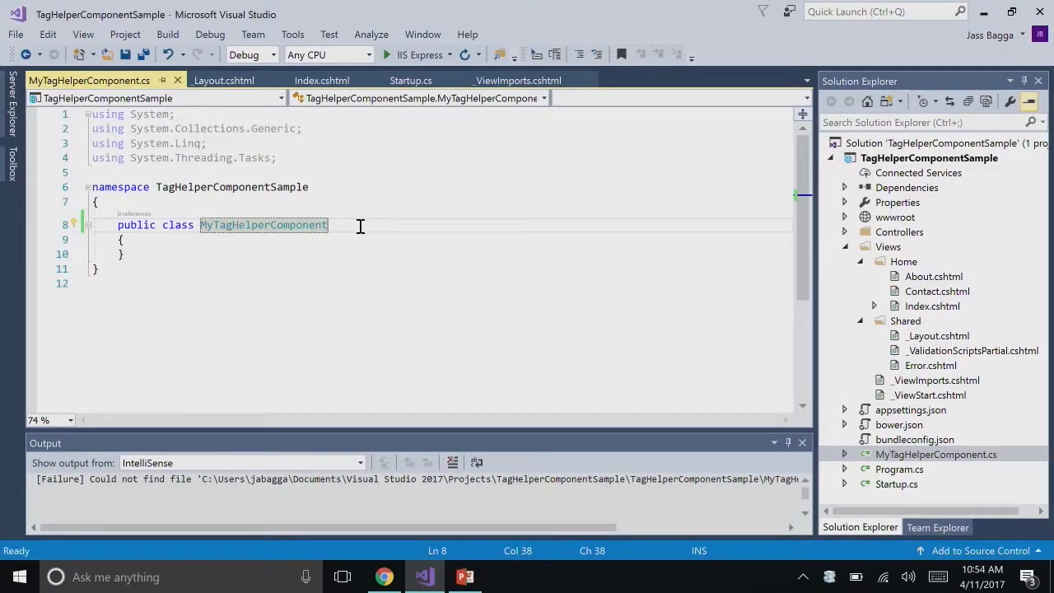
Derive from TagHelperComponentTagHelper, import Microsoft.AspNetCore.Mvc.Razor.TagHelpers, and save the file
type(": TagHel")
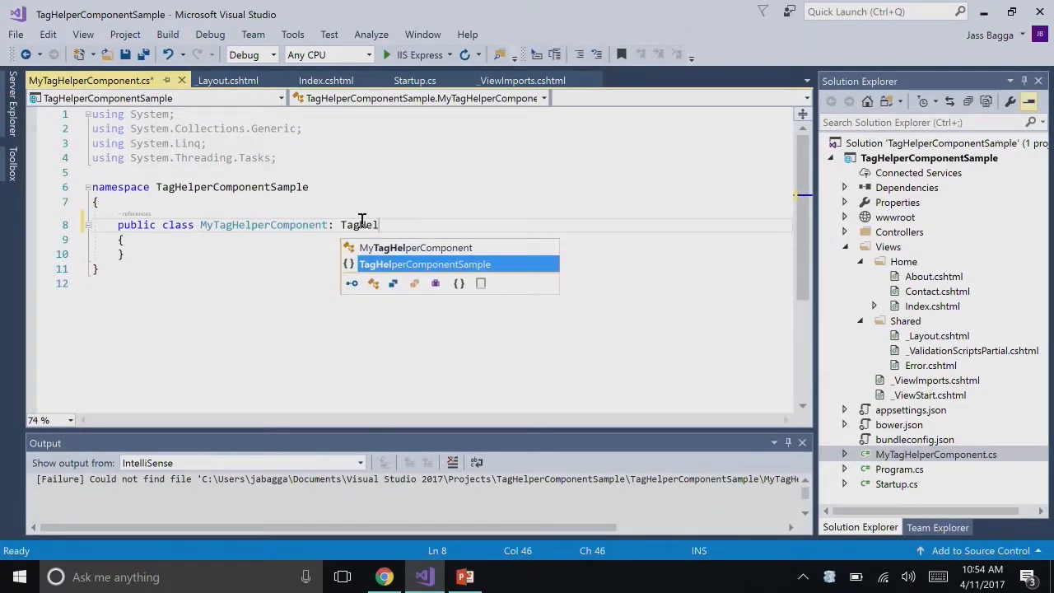
type("perComponentTagHelper")
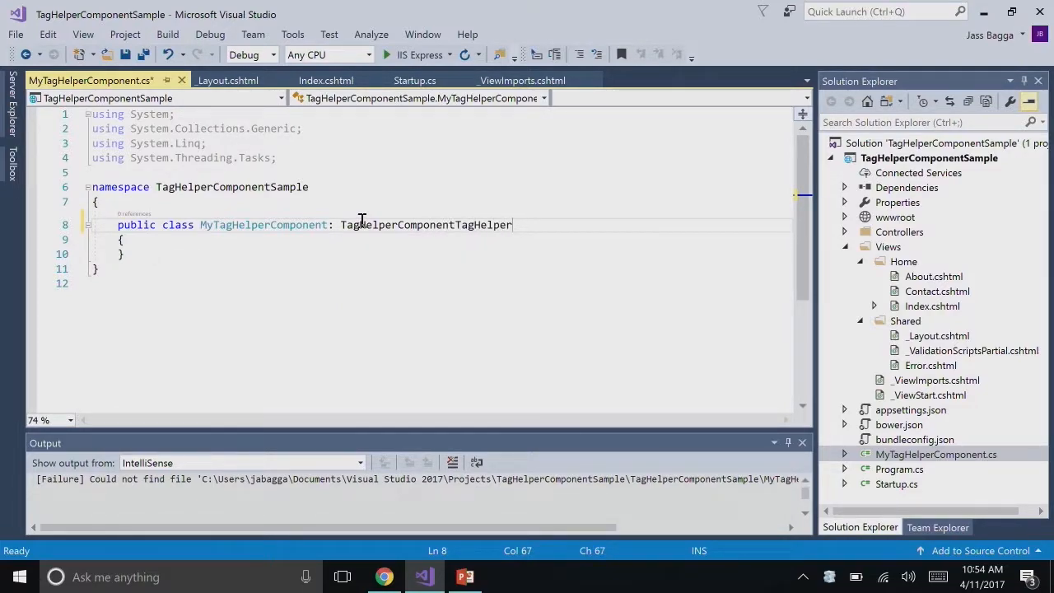
type("using Microsoft.AspNetCore.Mvc.Razor.TagHelpers;")
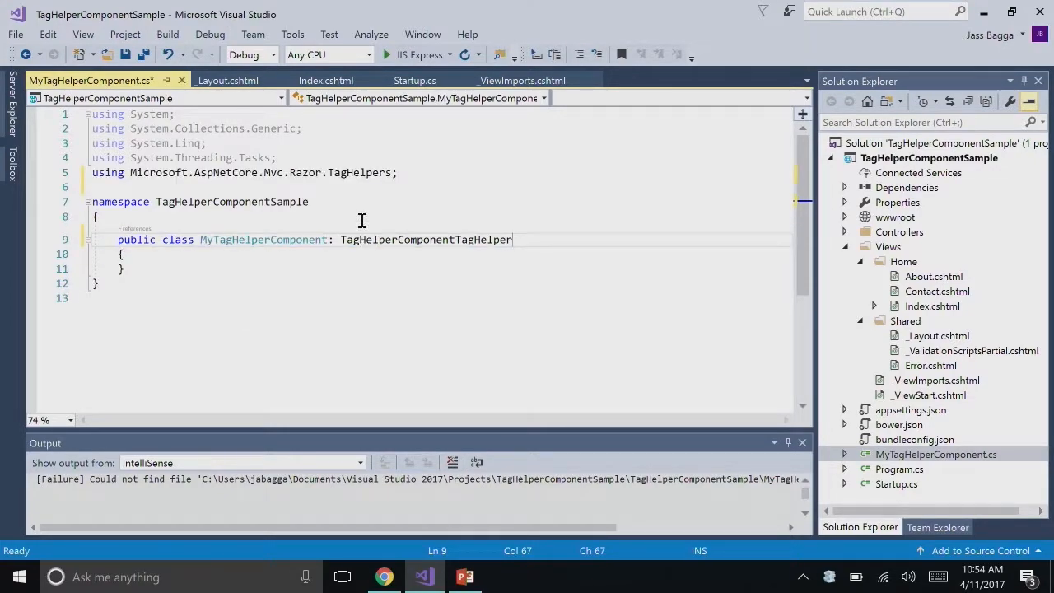
key("ctrl+s")
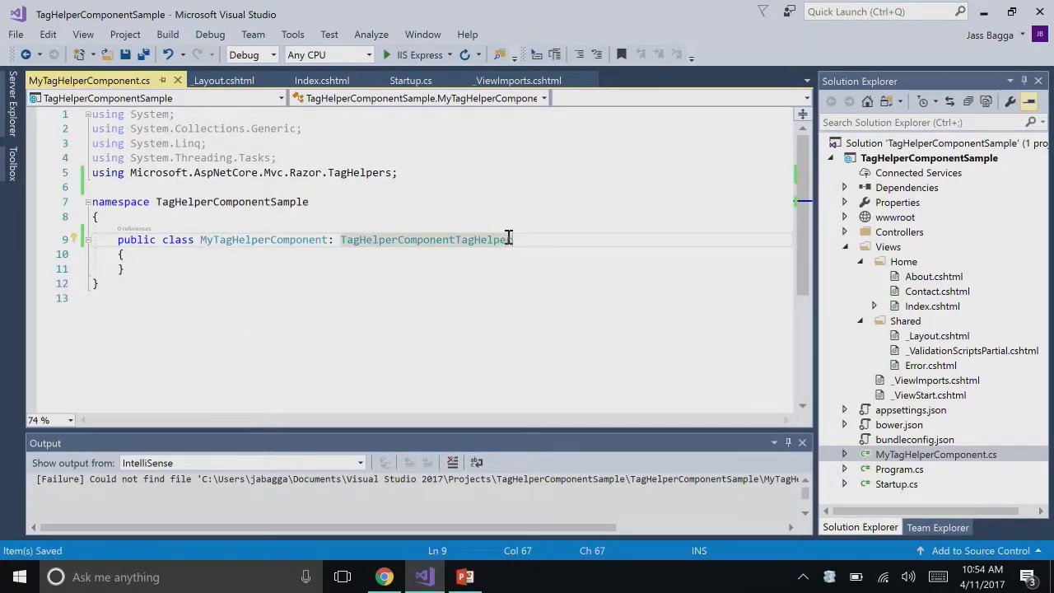
left_click(305, 253)
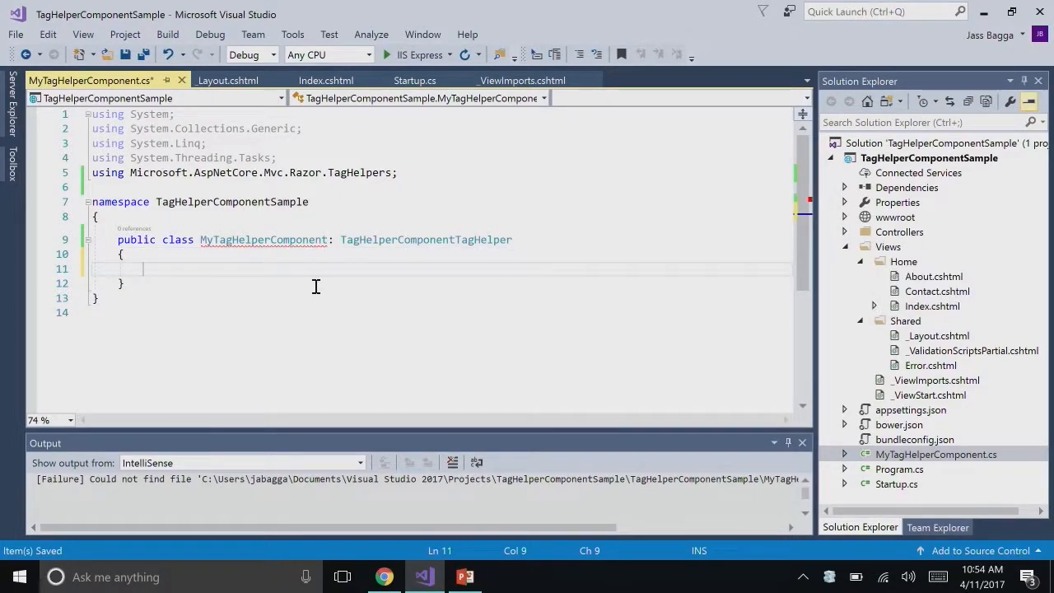
Override the Order property returning 1 and begin overriding ProcessAsync
type("order => 1;")
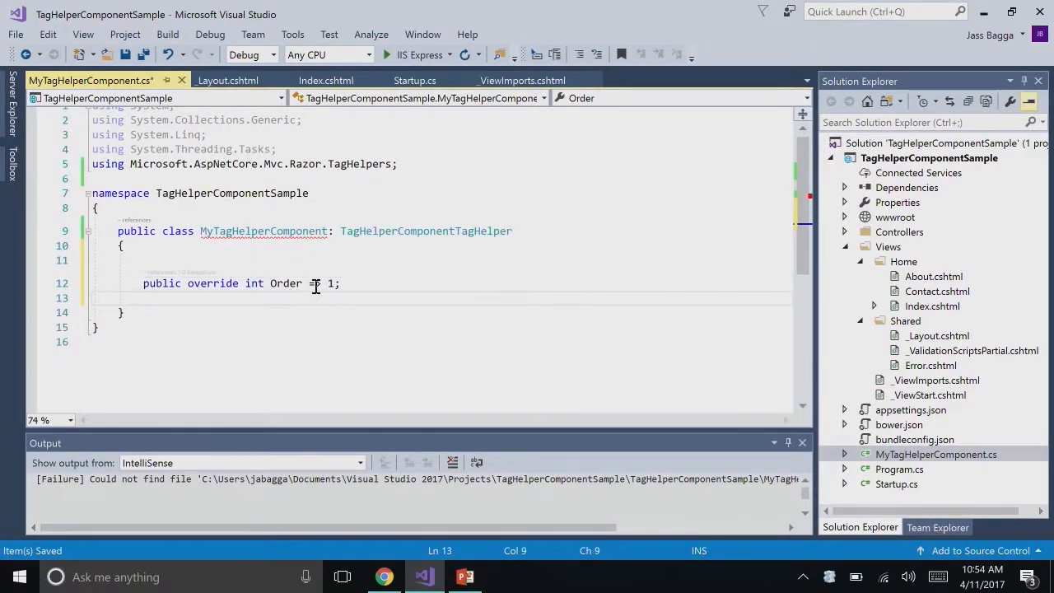
key("enter")
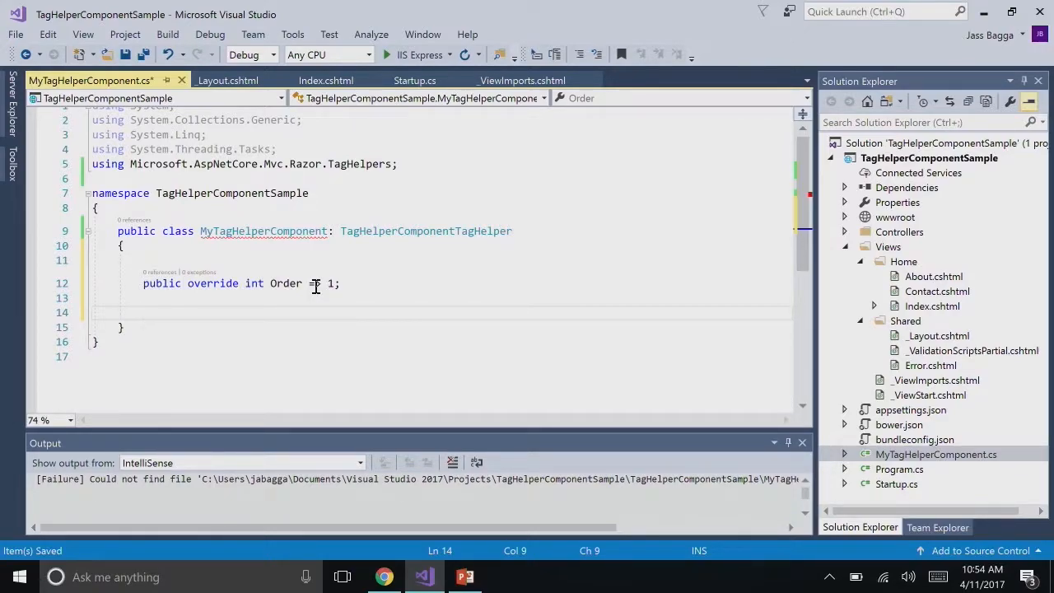
type("processAsync(TagHelperContext context, TagHelperOutput output")
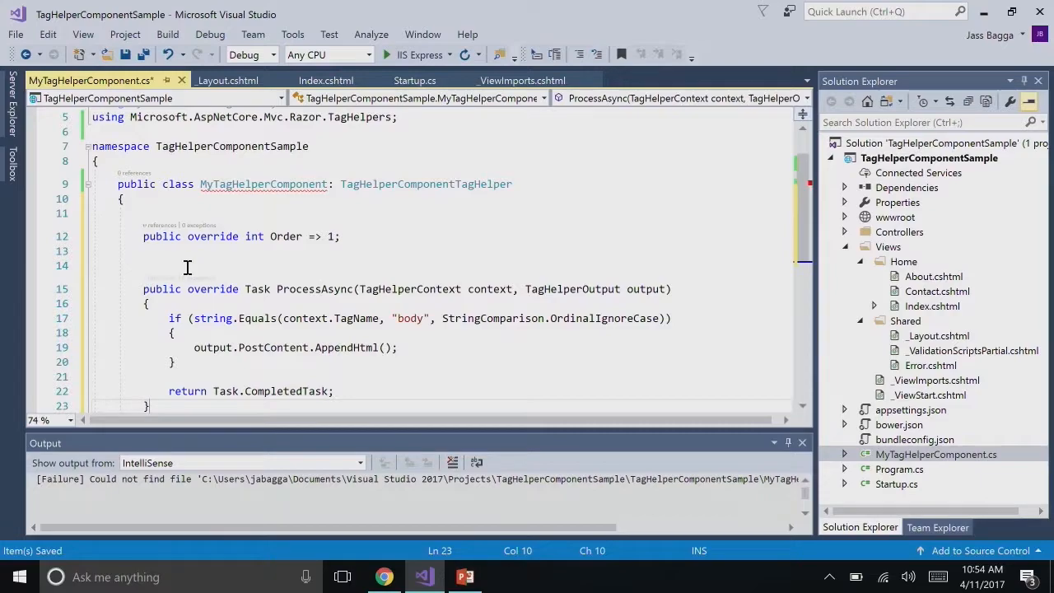
In ProcessAsync, check context.TagName for "body" and call output.PostContent.AppendHtml, returning Task.CompletedTask
scroll("down", 3)
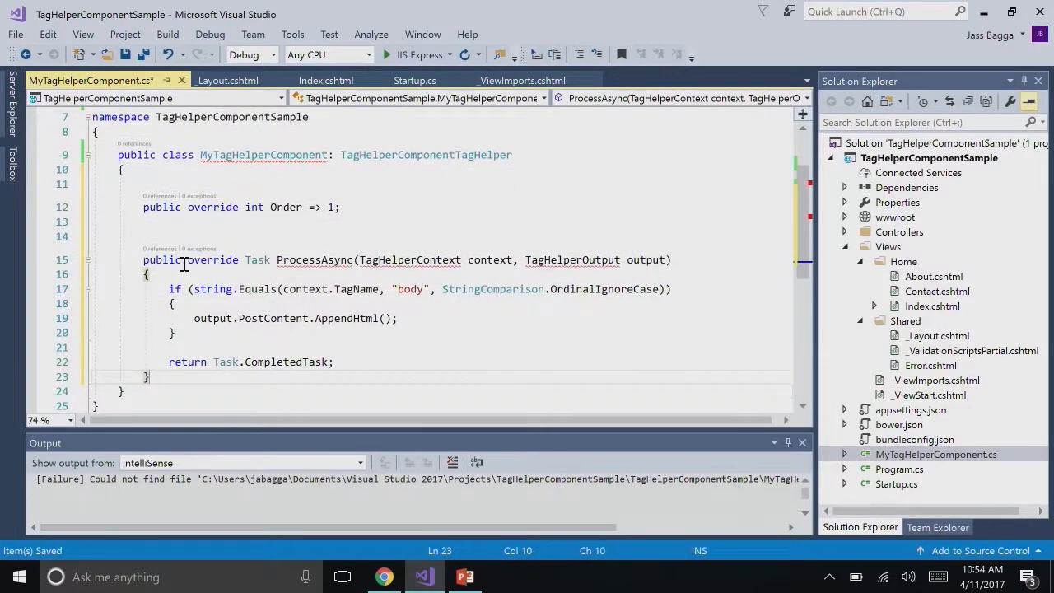
left_click(404, 260)
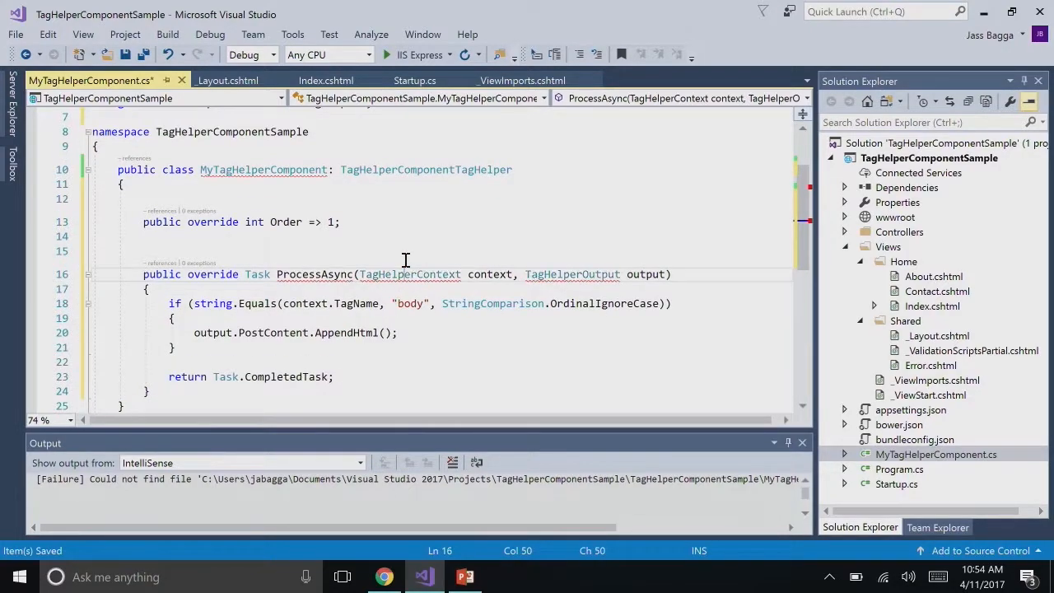
scroll("up", 3)
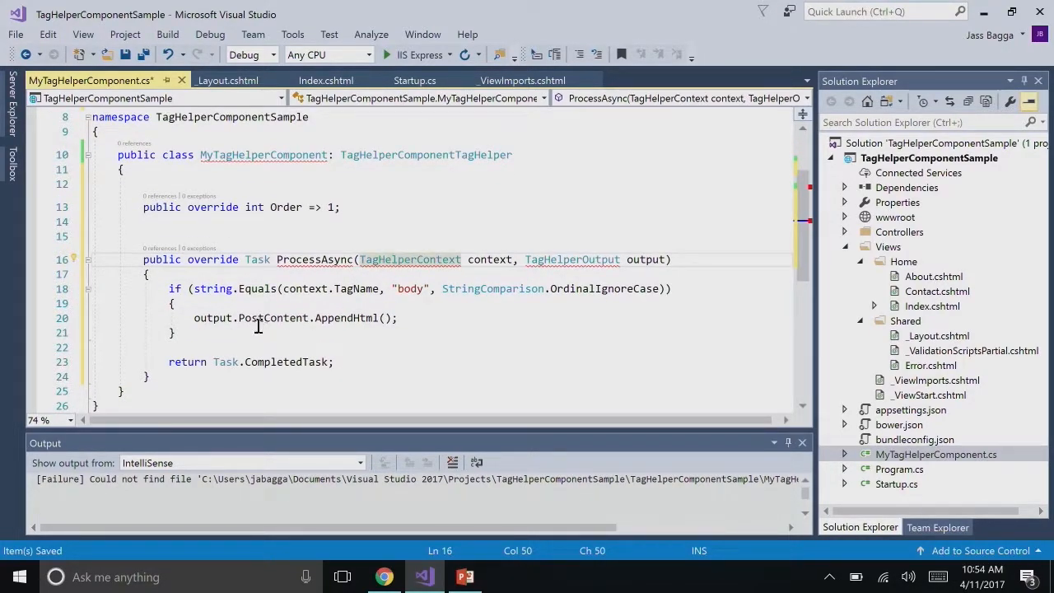
left_click(428, 303)
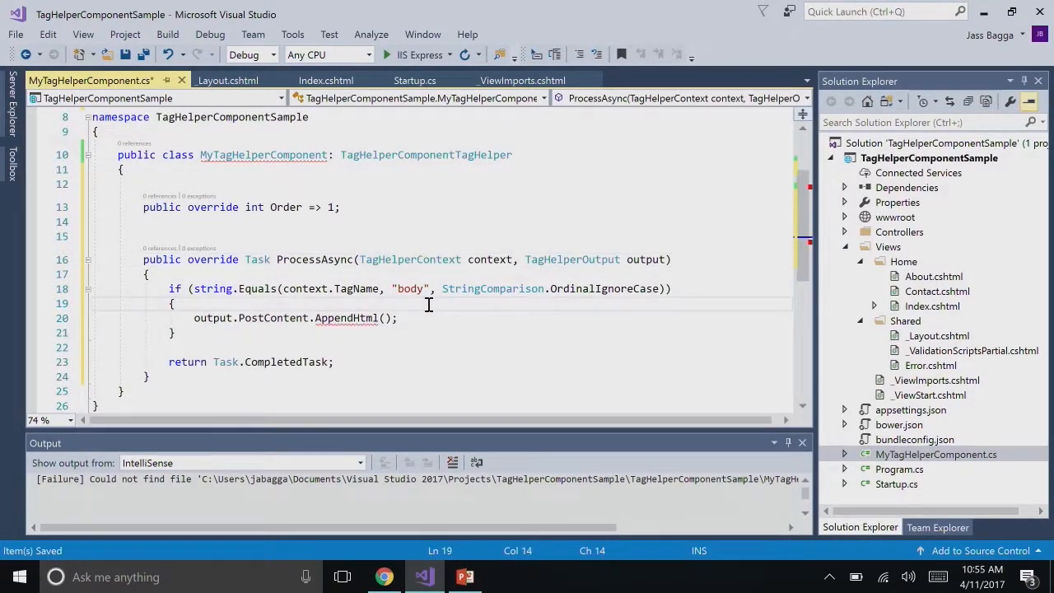
mouse_move(405, 288)
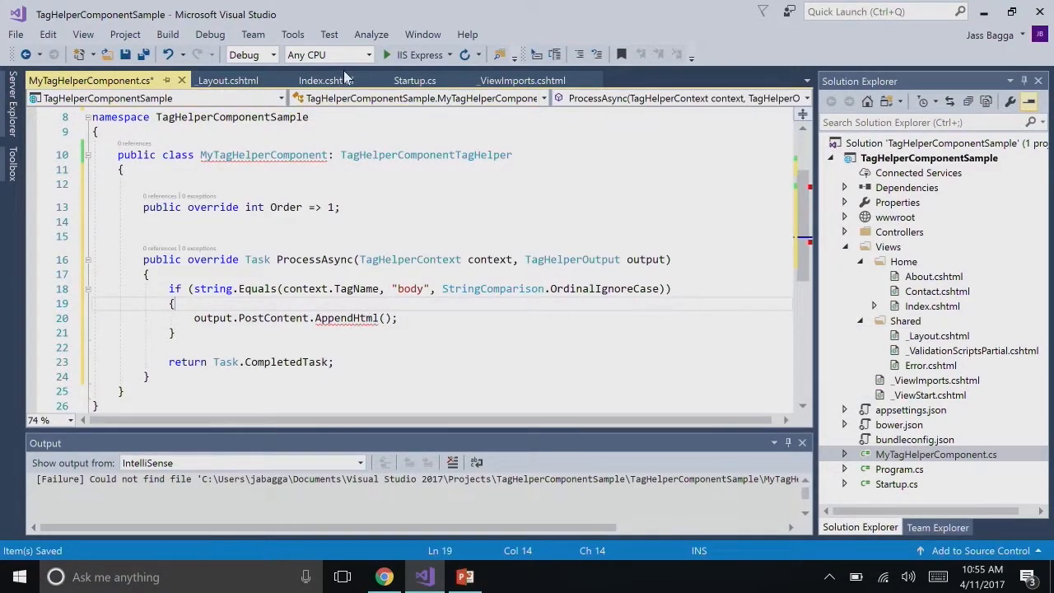
After glancing at Index.cshtml's body, give AppendHtml an interpolated console.log script with DateTime.Now
left_click(321, 79)
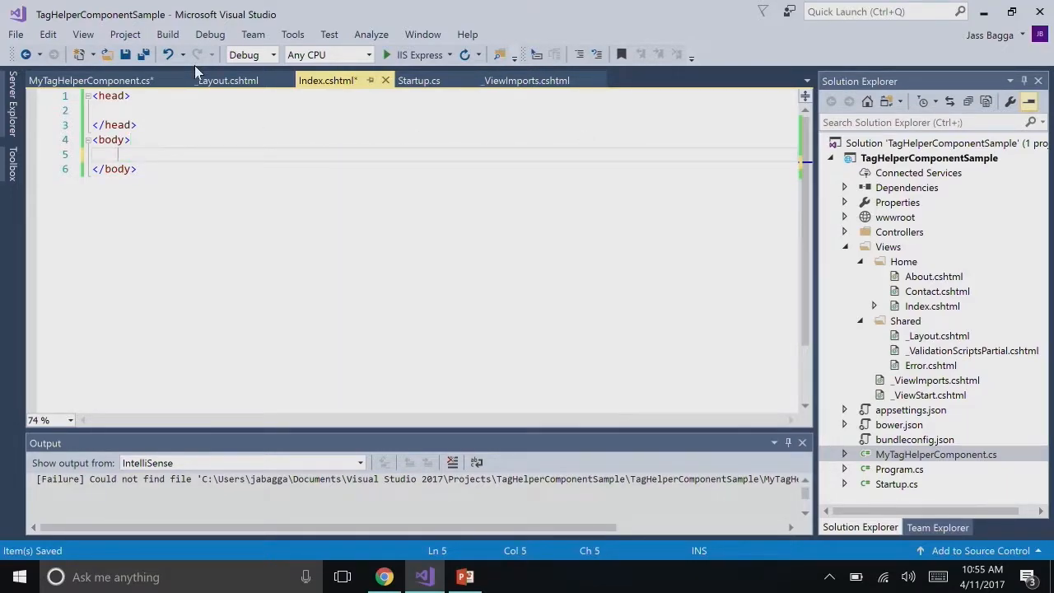
left_click(91, 79)
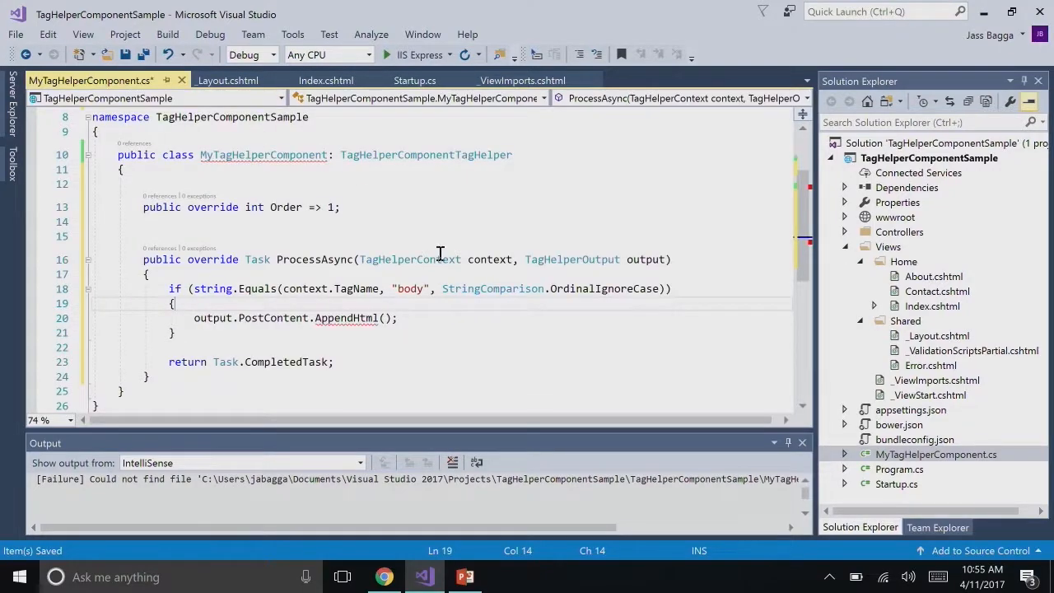
left_click(385, 318)
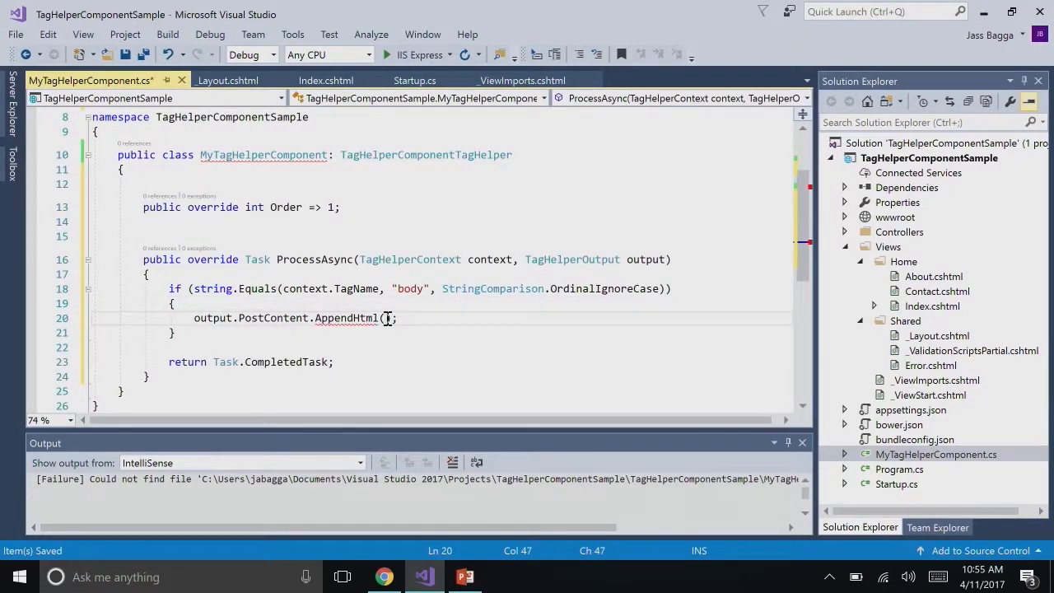
type("\"\"")
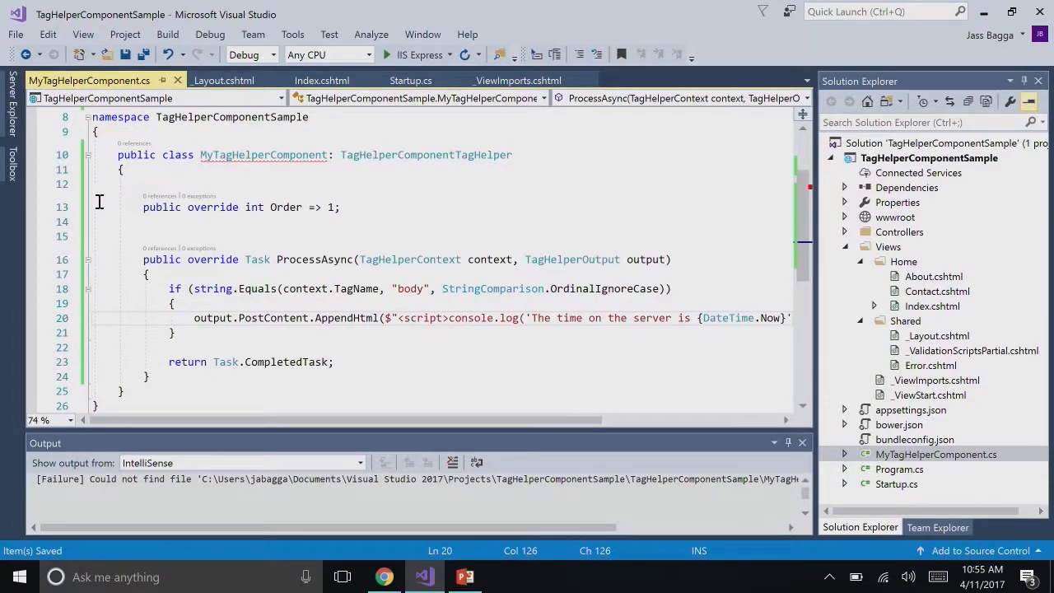
mouse_move(263, 155)
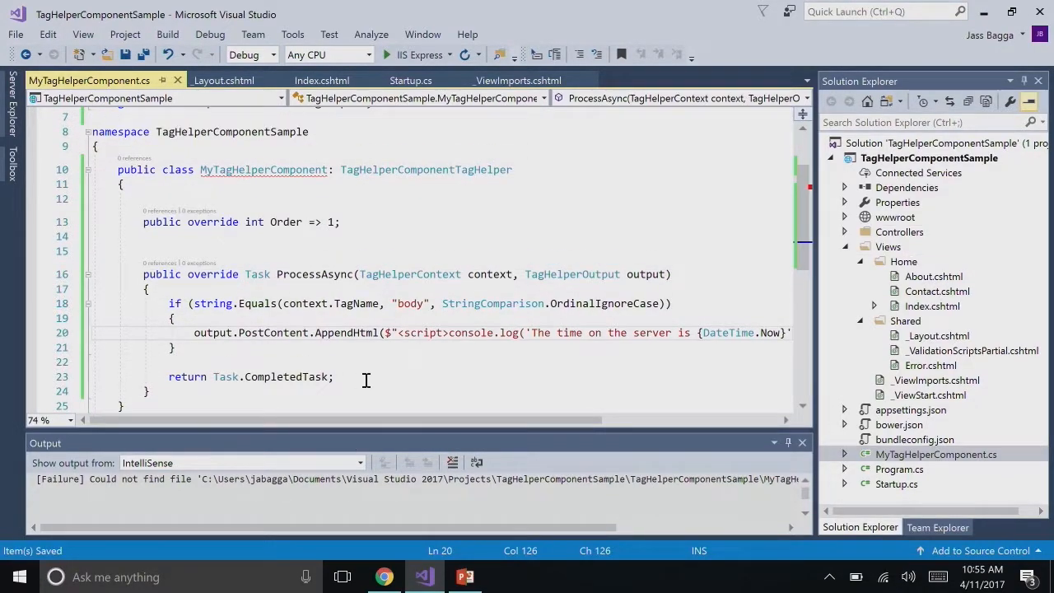
mouse_move(424, 170)
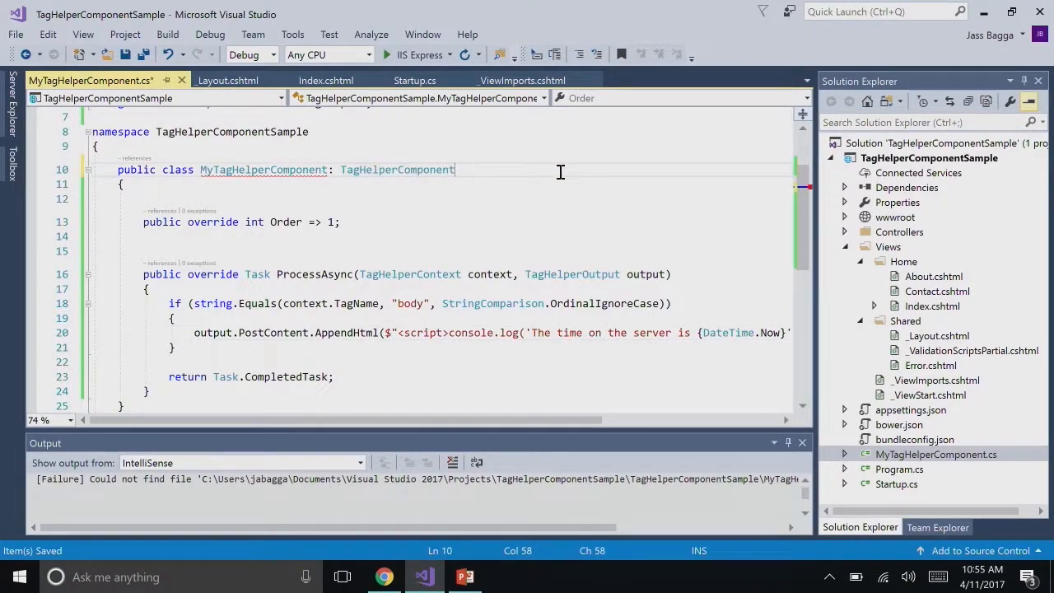
Remove the blank line so Order sits directly under the class's opening brace
double_click(397, 169)
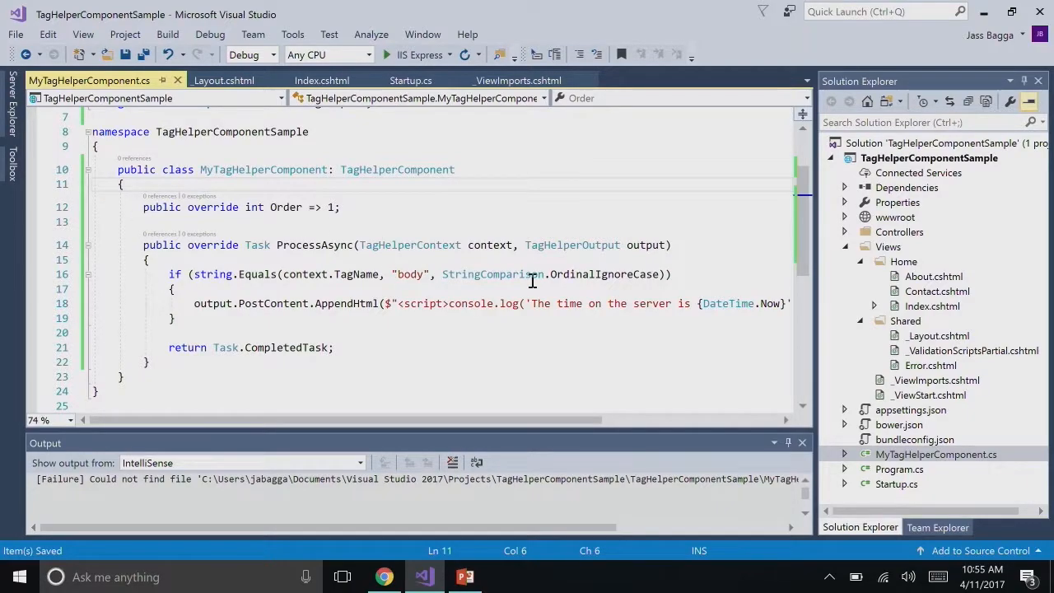
mouse_move(665, 273)
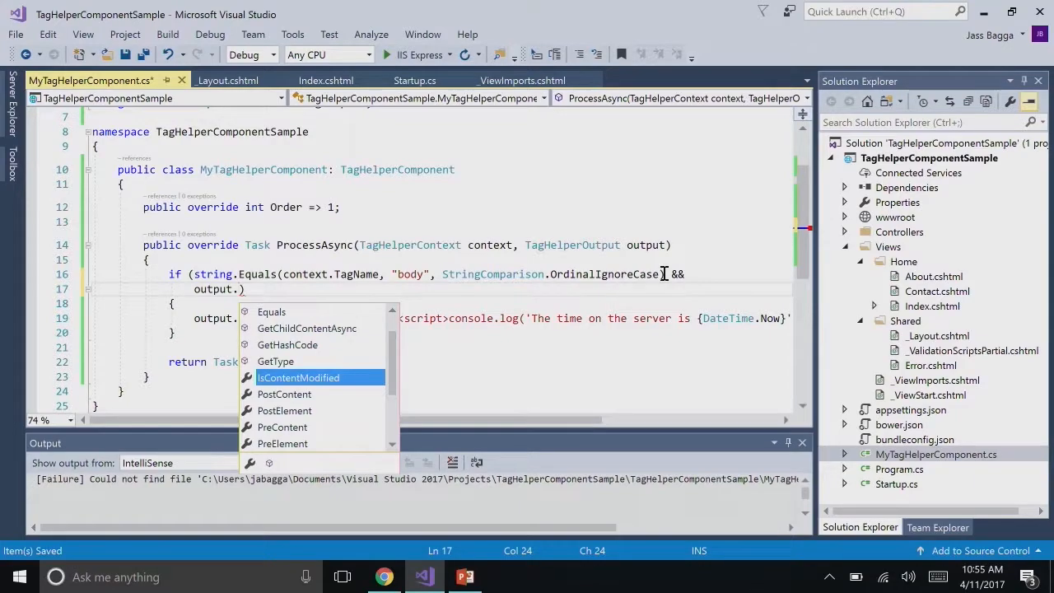
Add && output.Attributes.ContainsName("i…") to the body-tag condition, beginning the attribute name
scroll("down", 3)
type("Attributes")
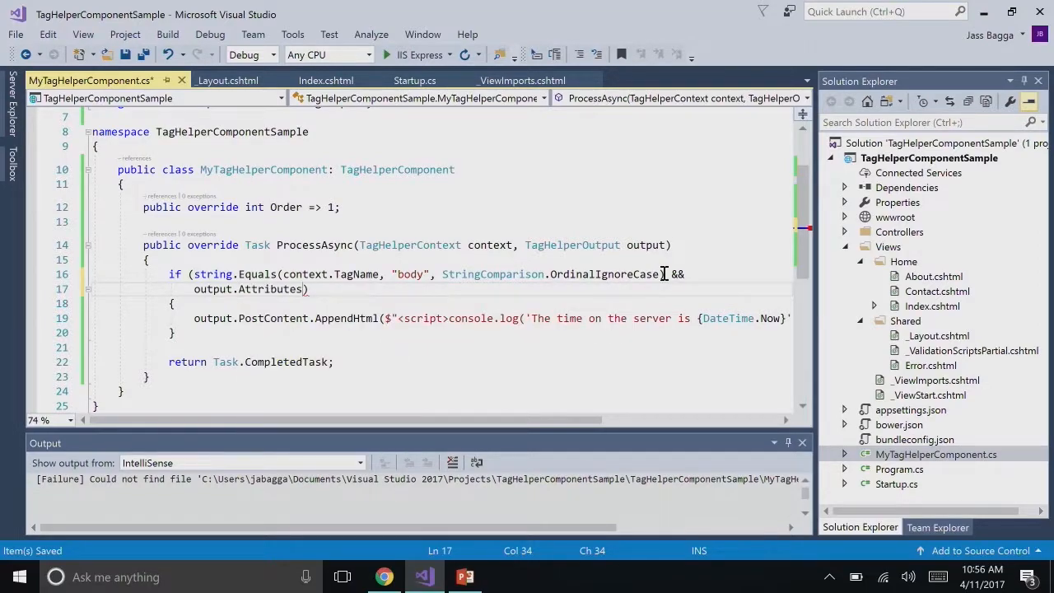
type("ContainsName(")
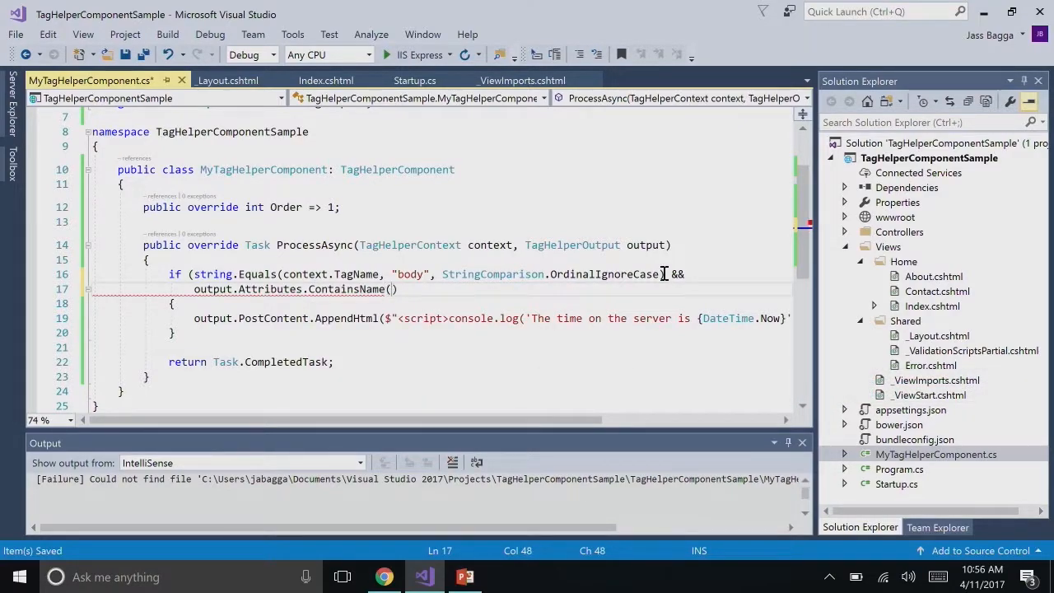
type("\"\"")
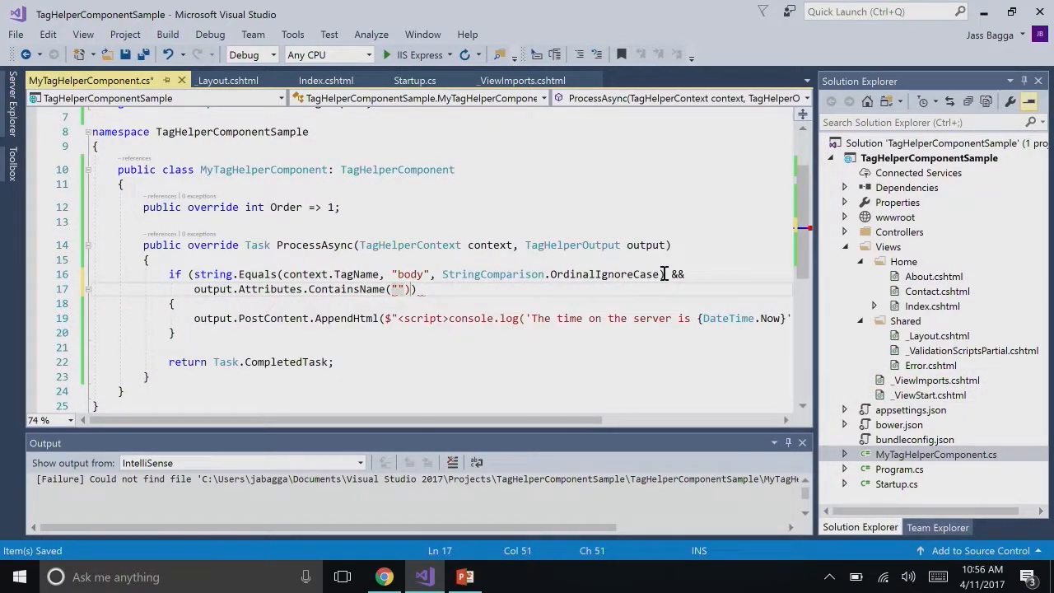
type("i")
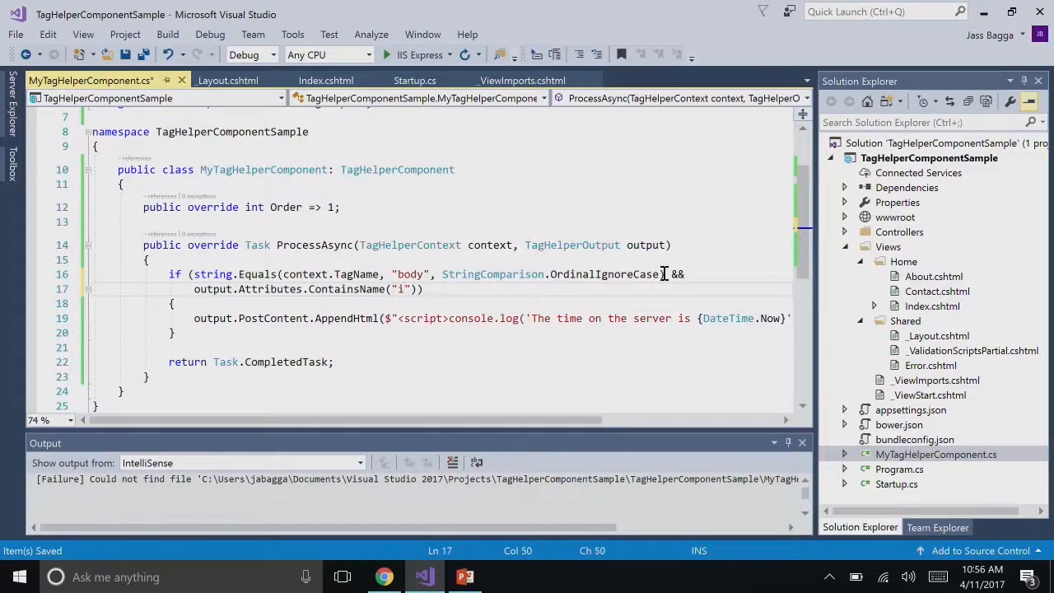
Finish the "inject" attribute check, then edit the Index view's body tag and save it
type("nject")
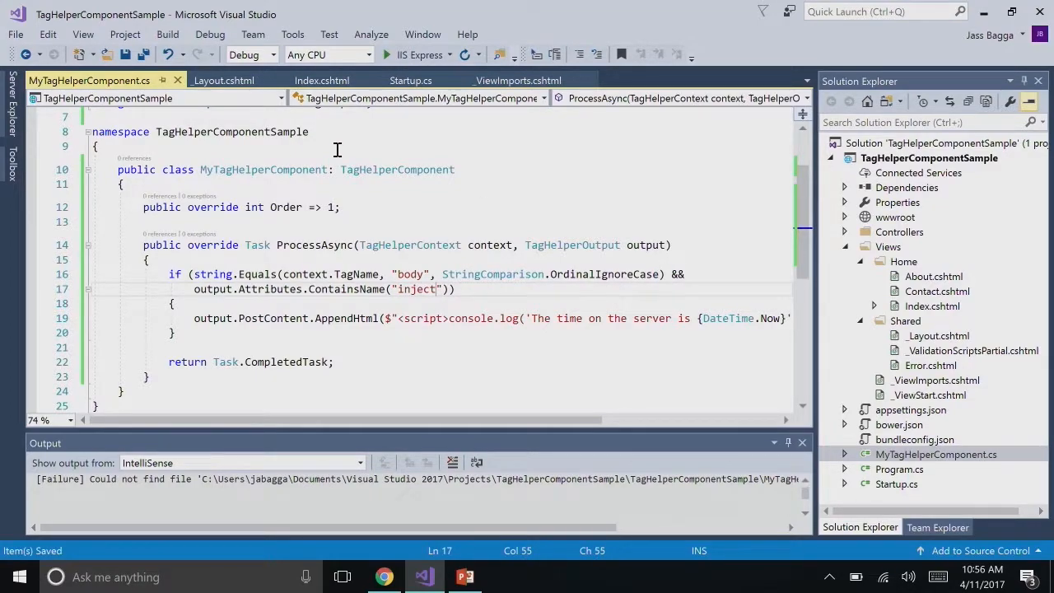
left_click(321, 79)
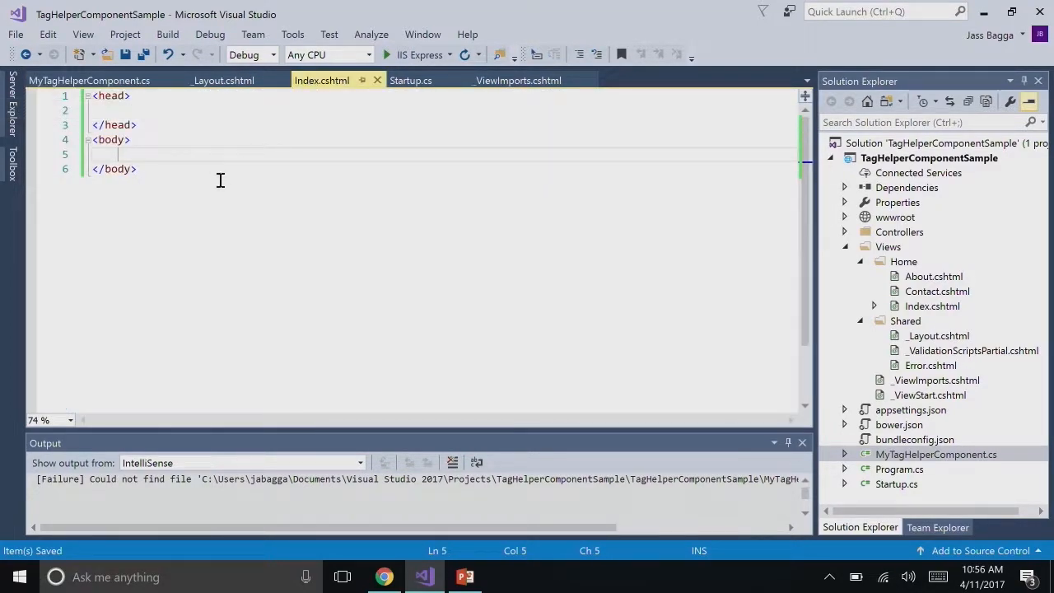
left_click(122, 138)
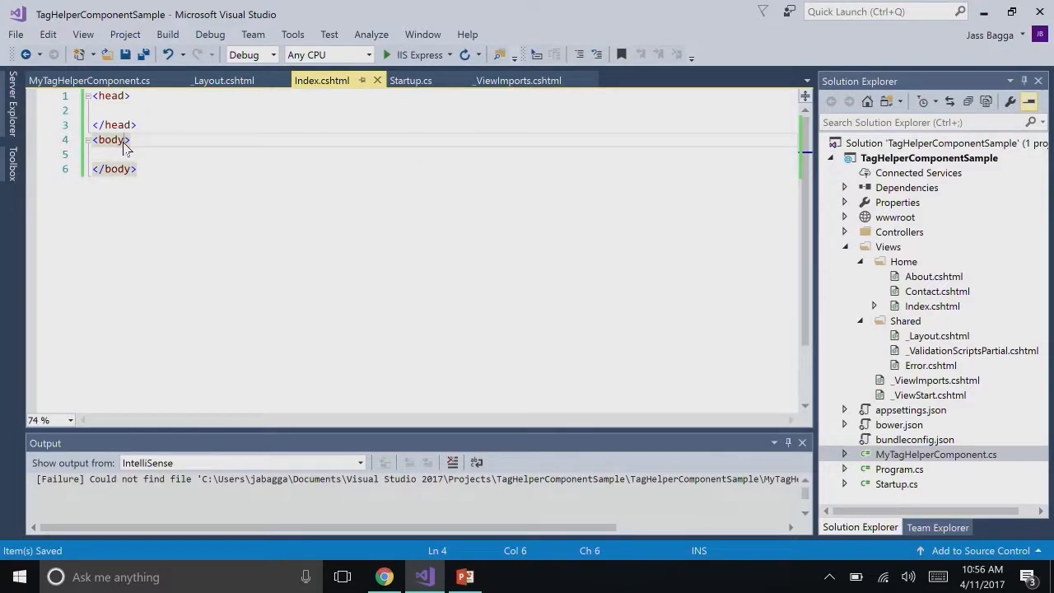
mouse_move(109, 138)
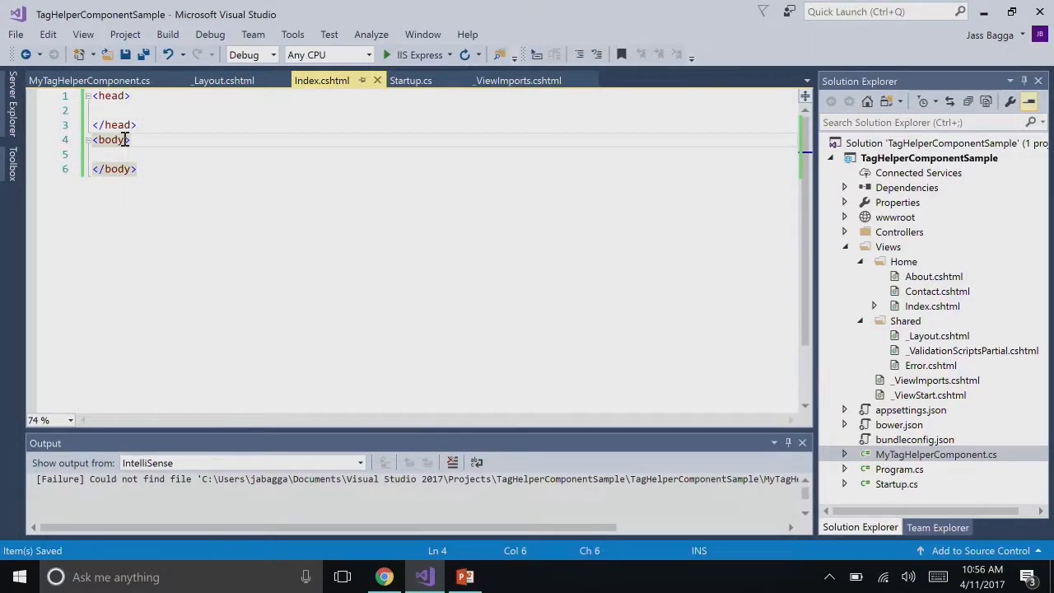
type("inject")
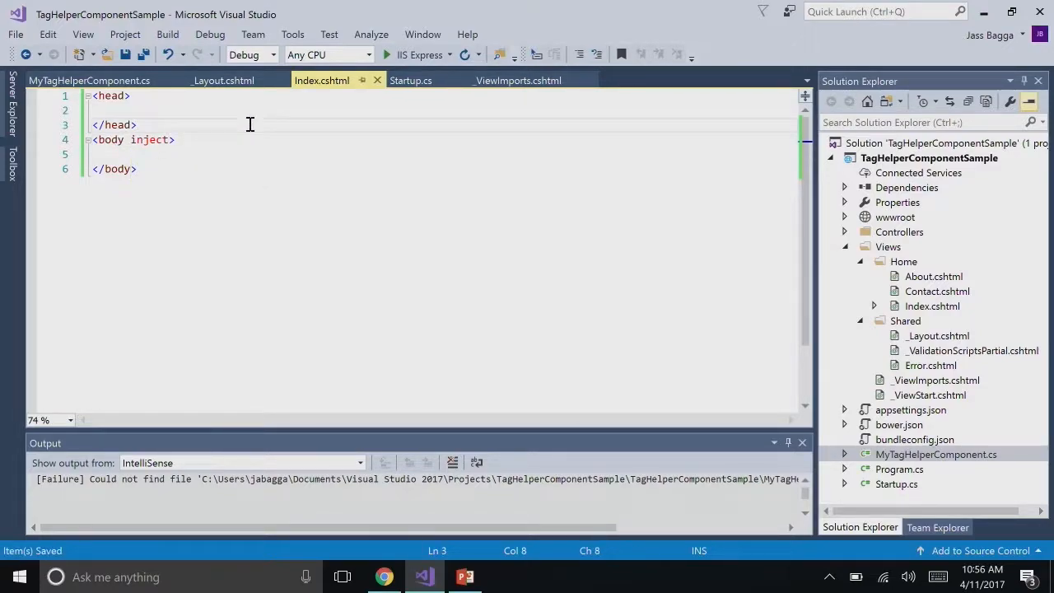
mouse_move(168, 140)
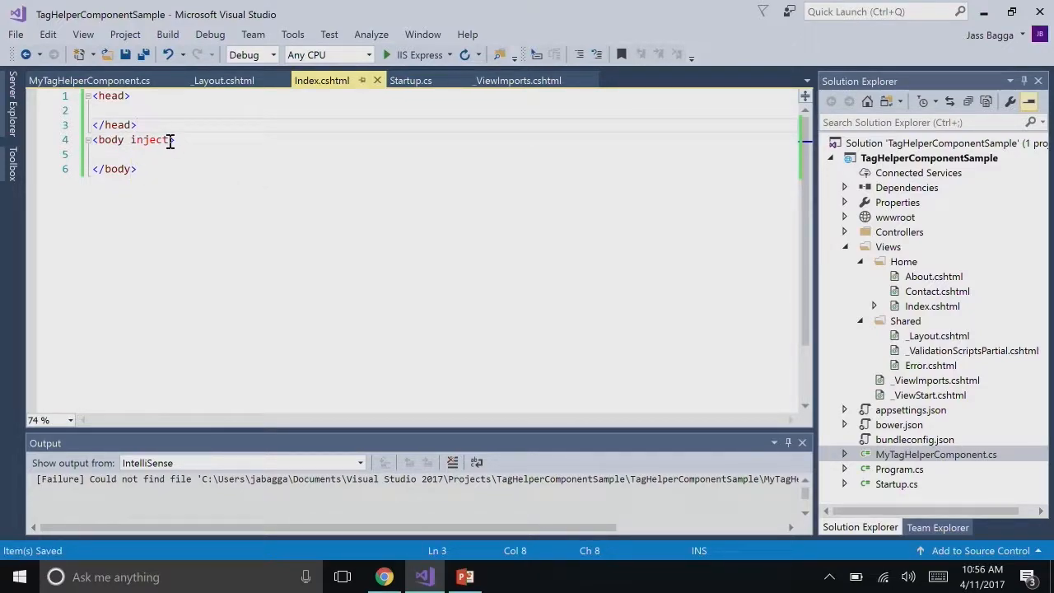
left_click(164, 138)
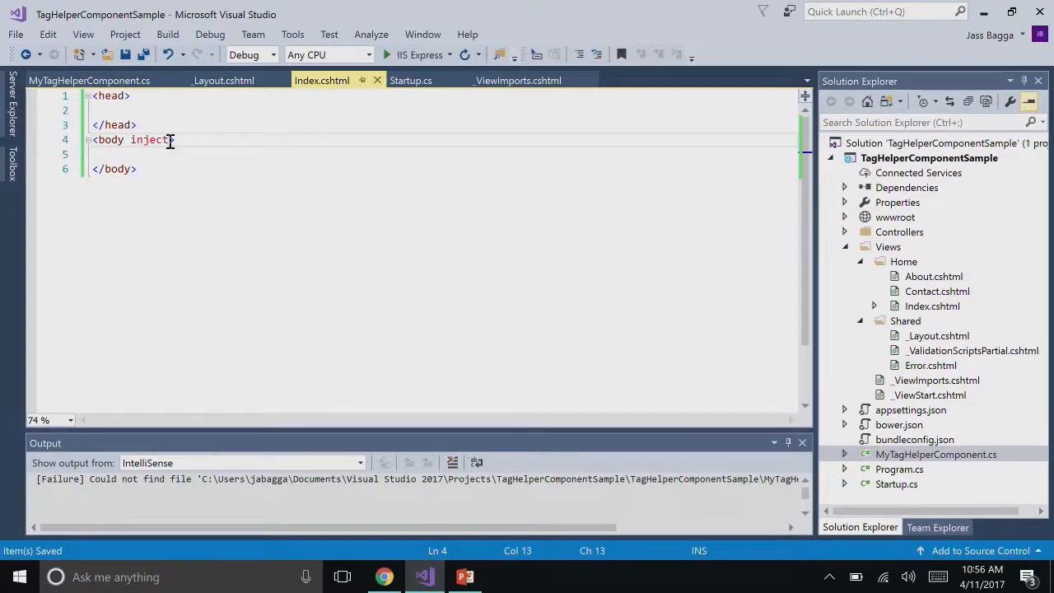
key("Backspace")
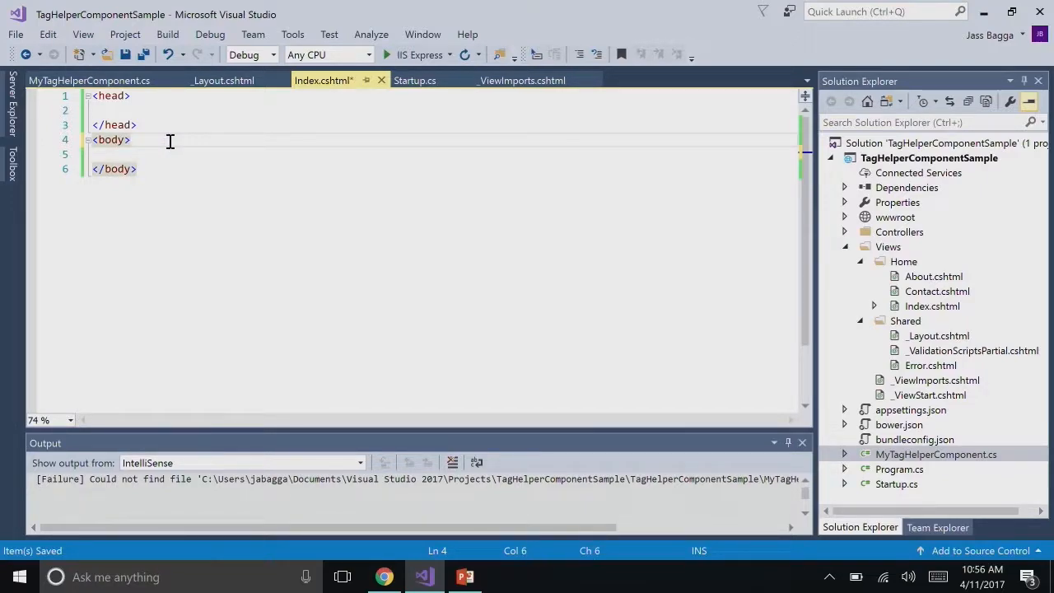
Review ProcessAsync in MyTagHelperComponent.cs, which appends a server-time script to body tags
left_click(89, 79)
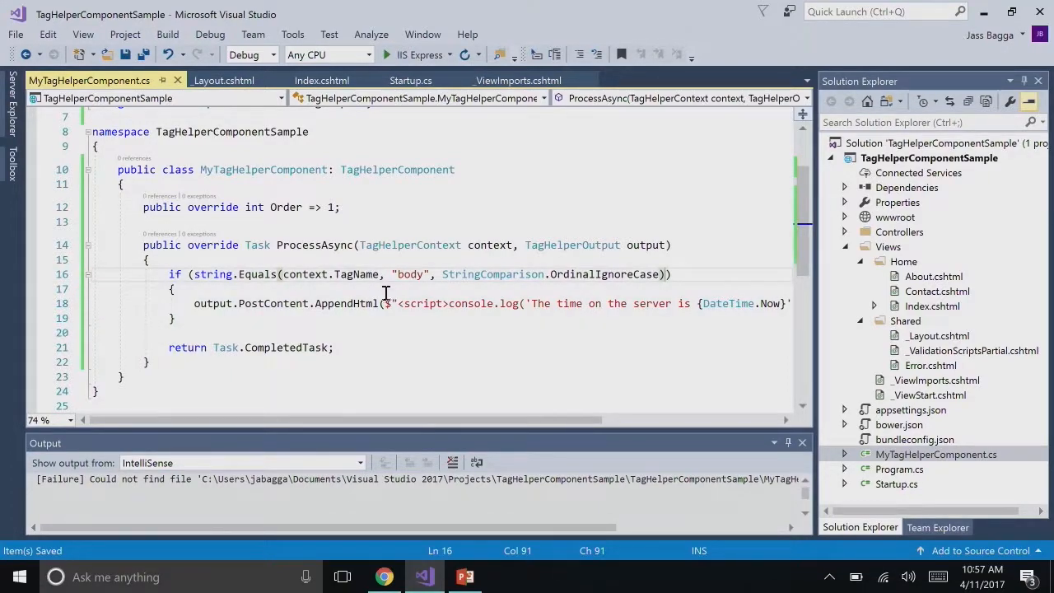
mouse_move(701, 251)
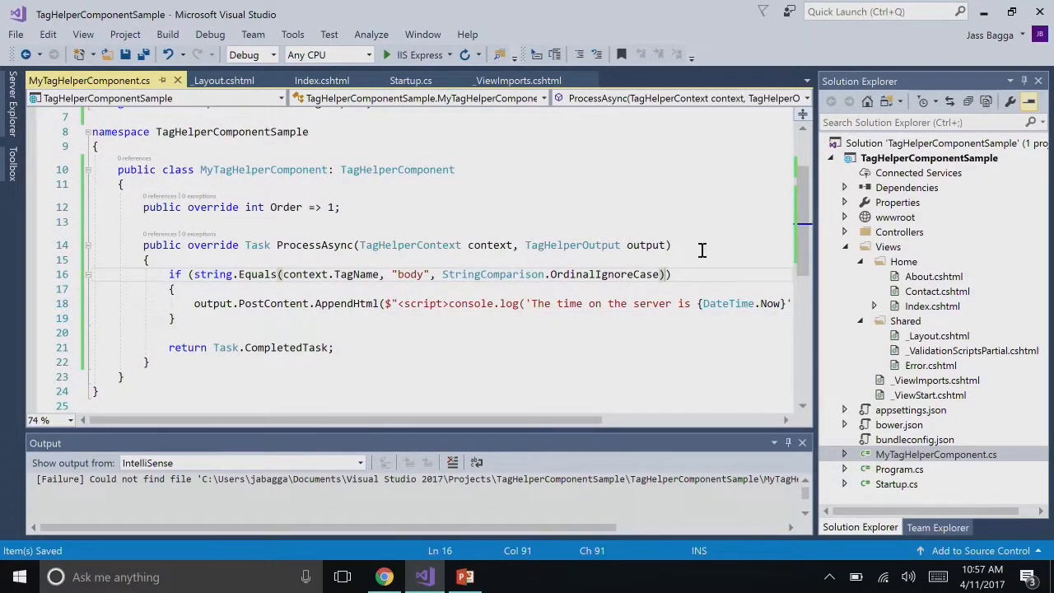
mouse_move(895, 484)
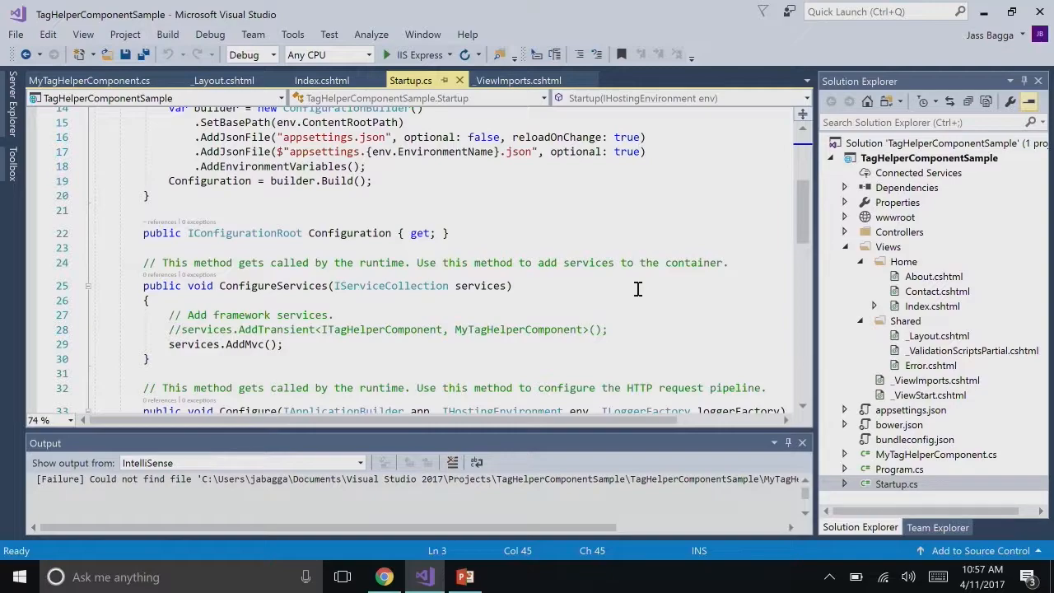
mouse_move(464, 300)
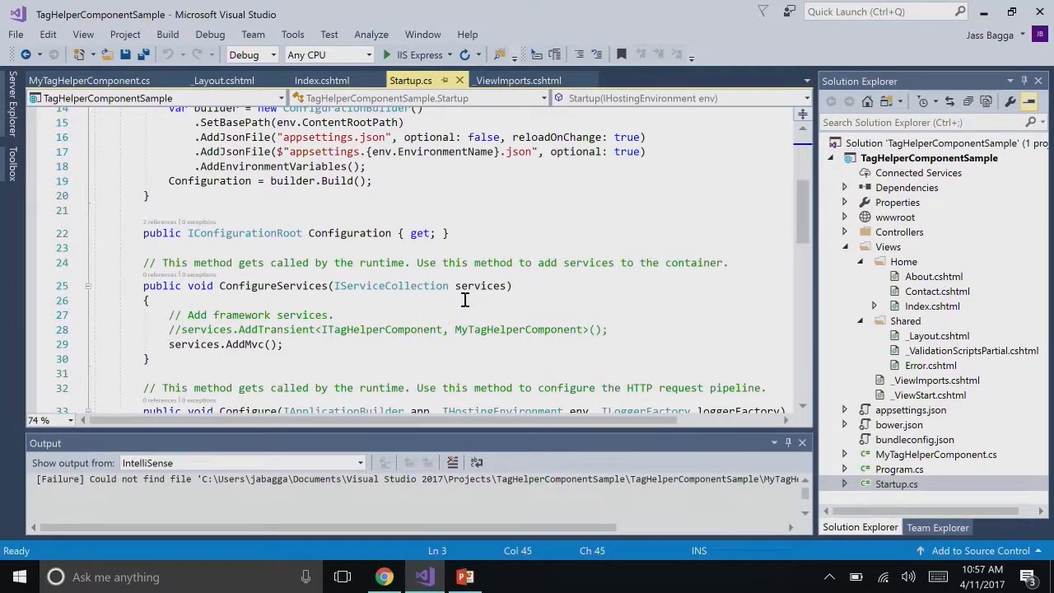
mouse_move(300, 287)
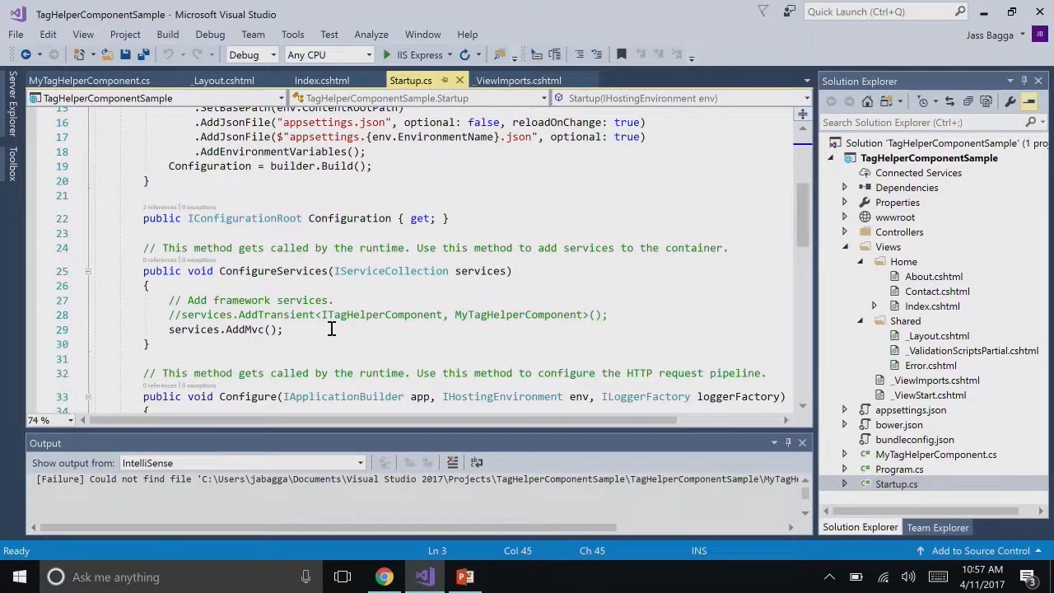
mouse_move(303, 299)
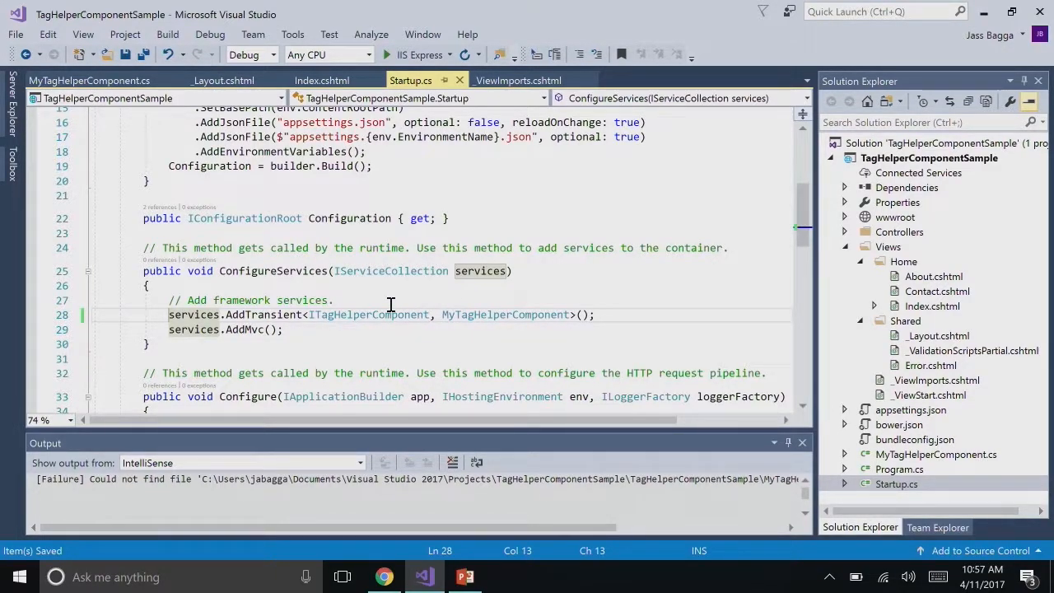
mouse_move(563, 313)
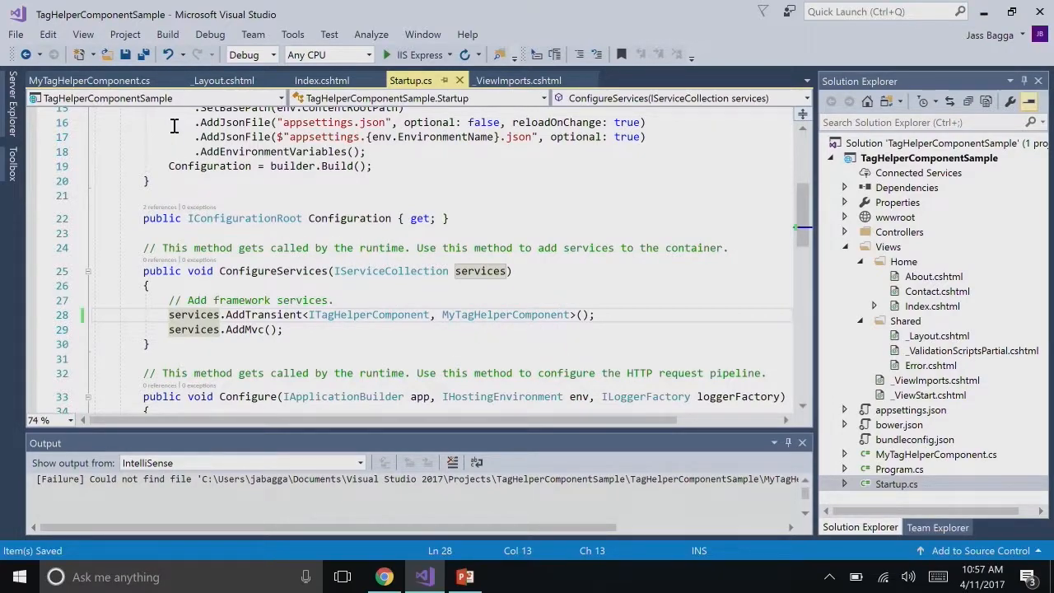
Return to MyTagHelperComponent.cs and launch the site with IIS Express
left_click(88, 79)
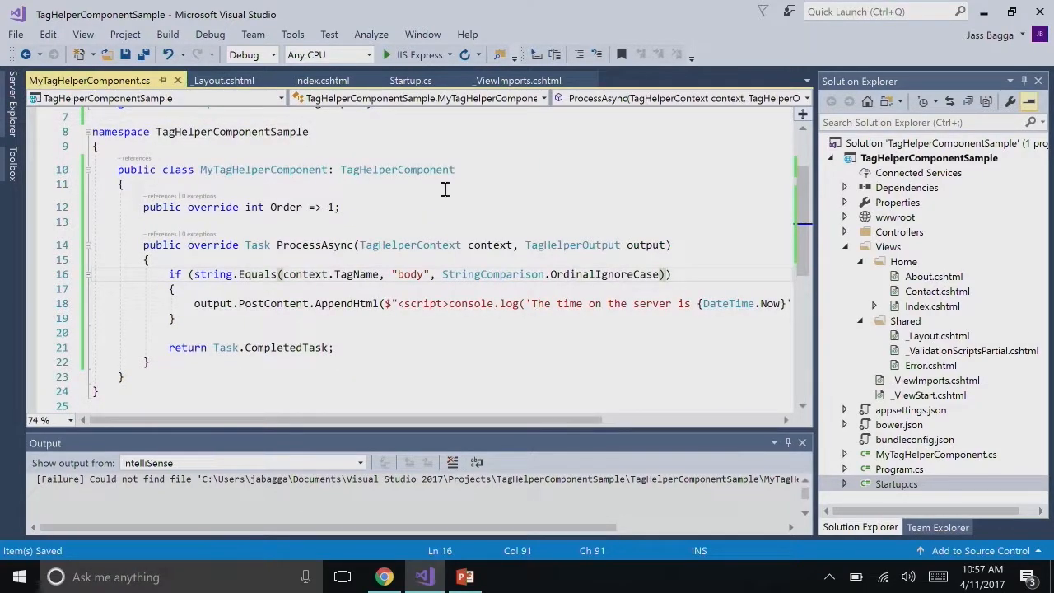
mouse_move(372, 273)
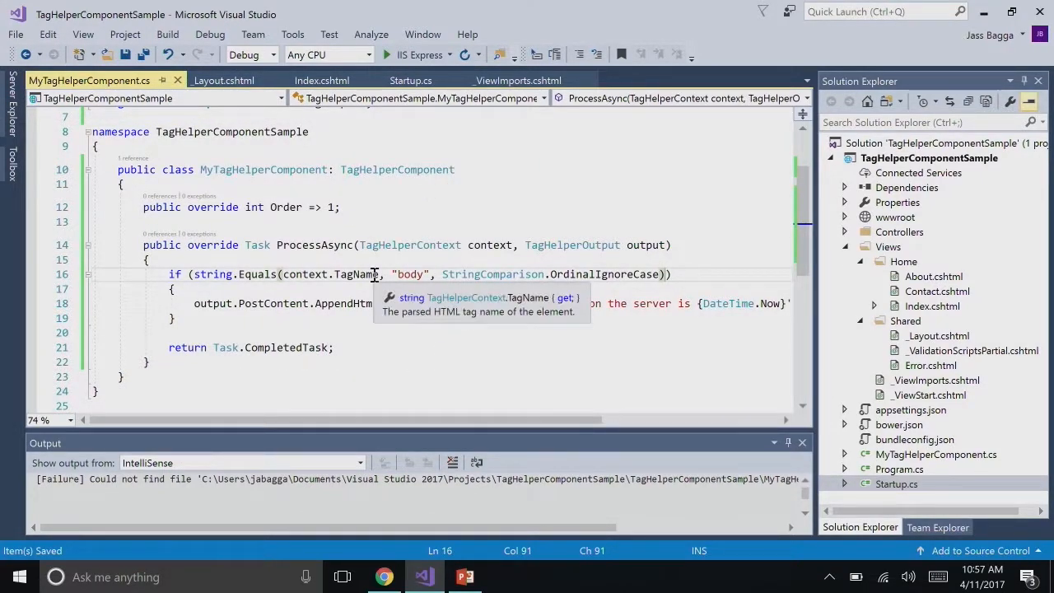
left_click(408, 320)
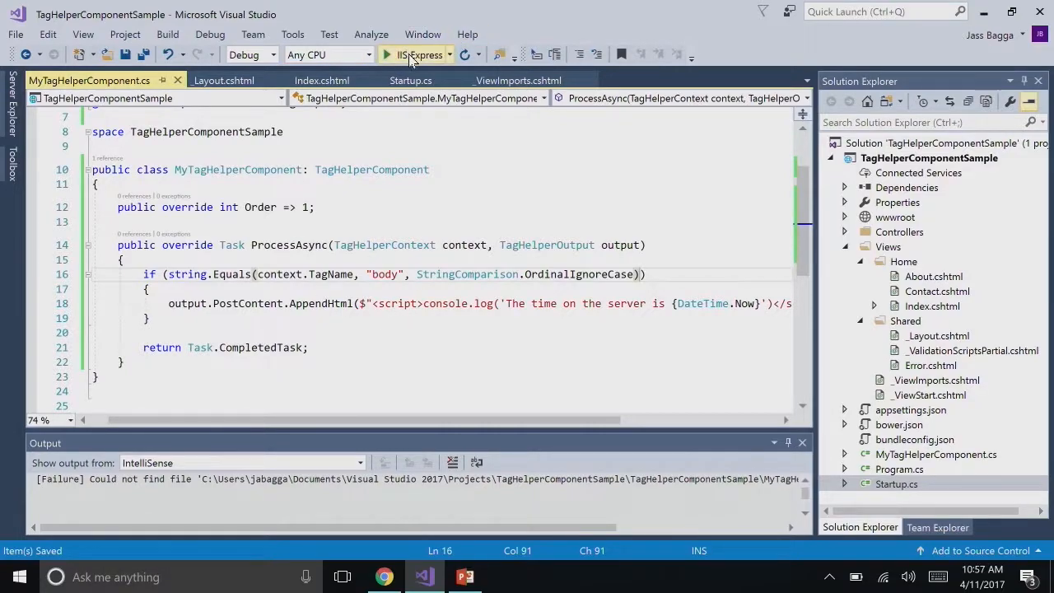
left_click(412, 54)
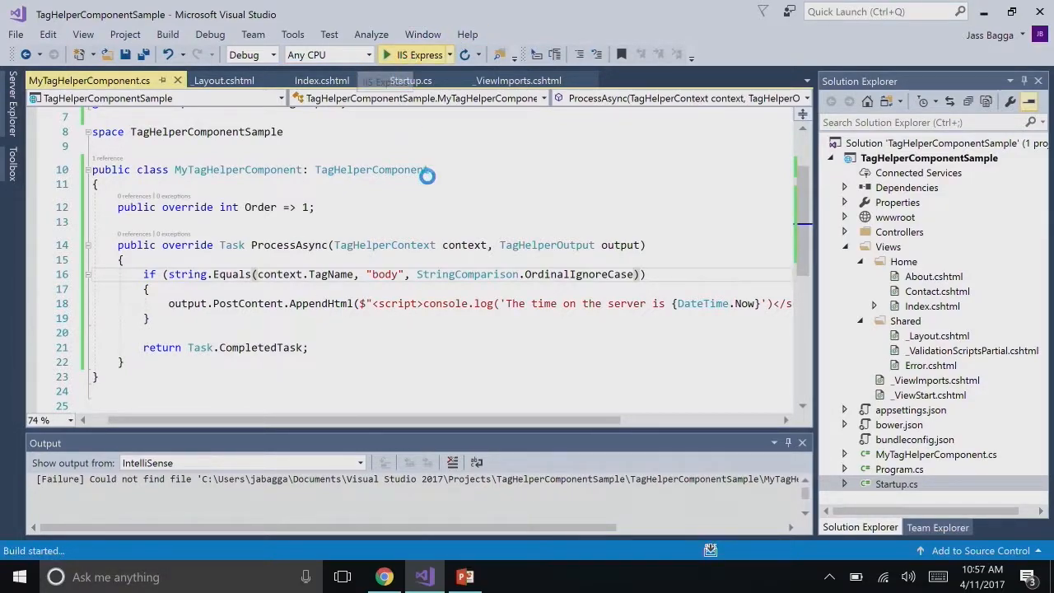
left_click(408, 79)
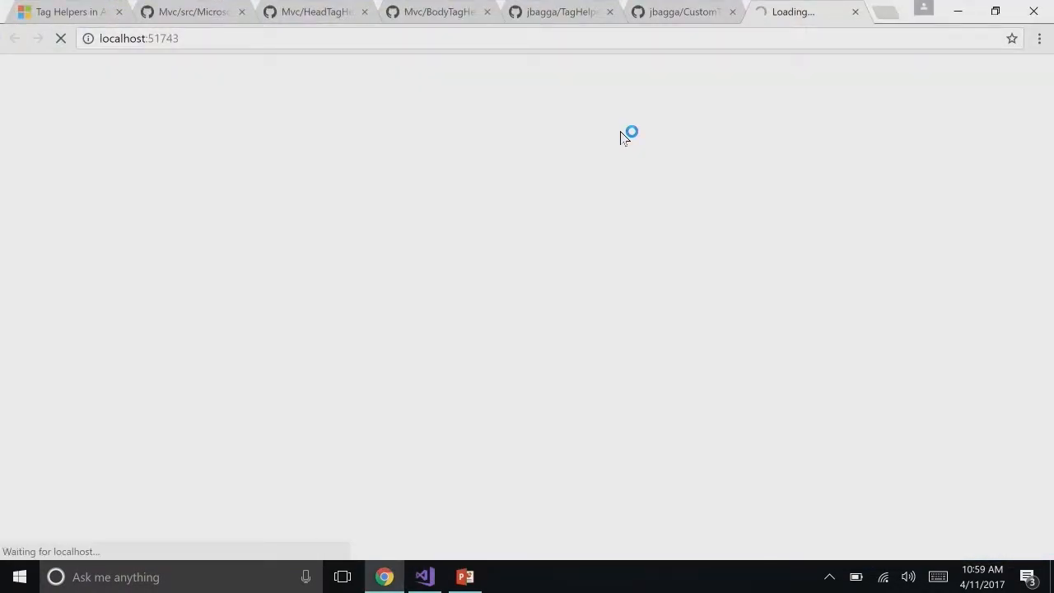
Show the DevTools console on localhost:51743 with its logged server-time messages
key("F12")
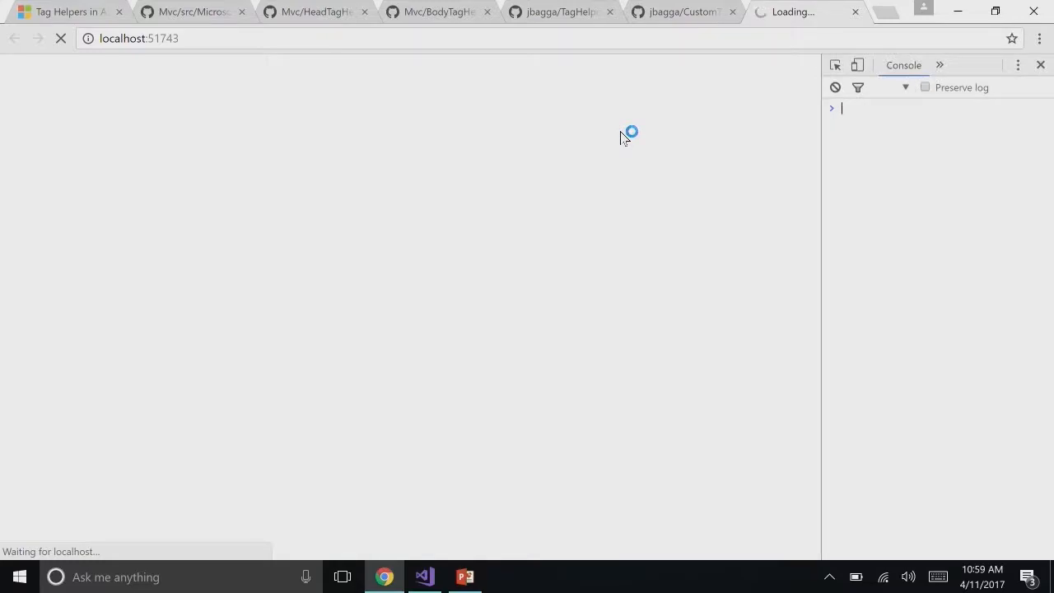
mouse_move(846, 112)
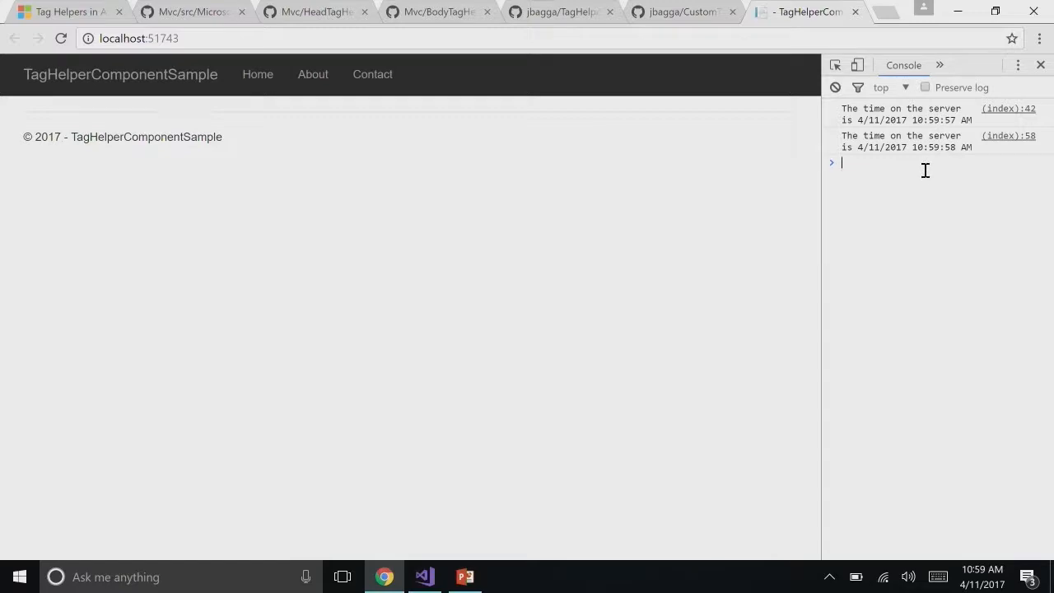
mouse_move(900, 181)
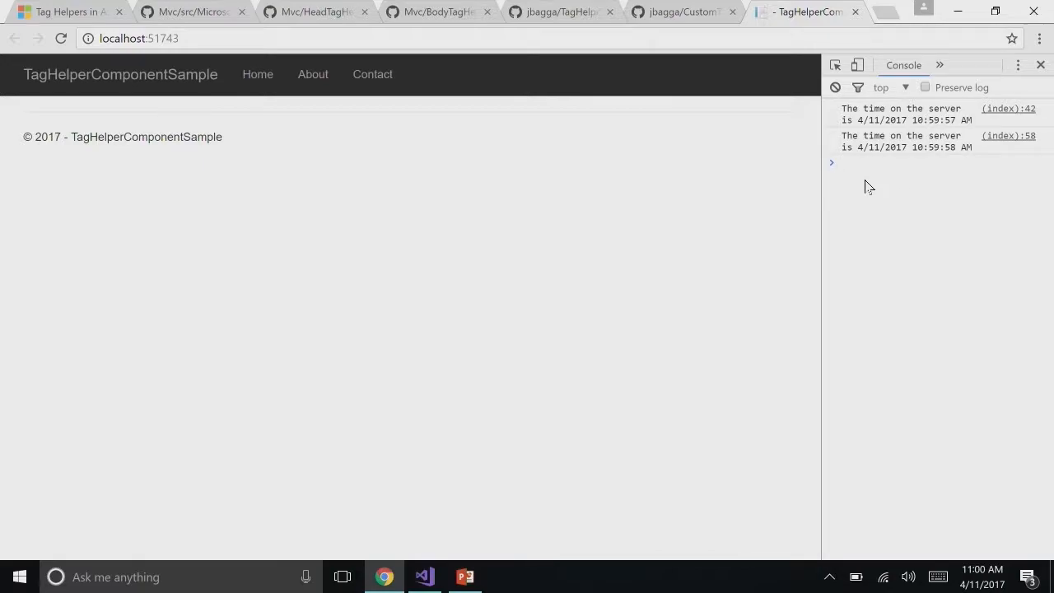
mouse_move(721, 216)
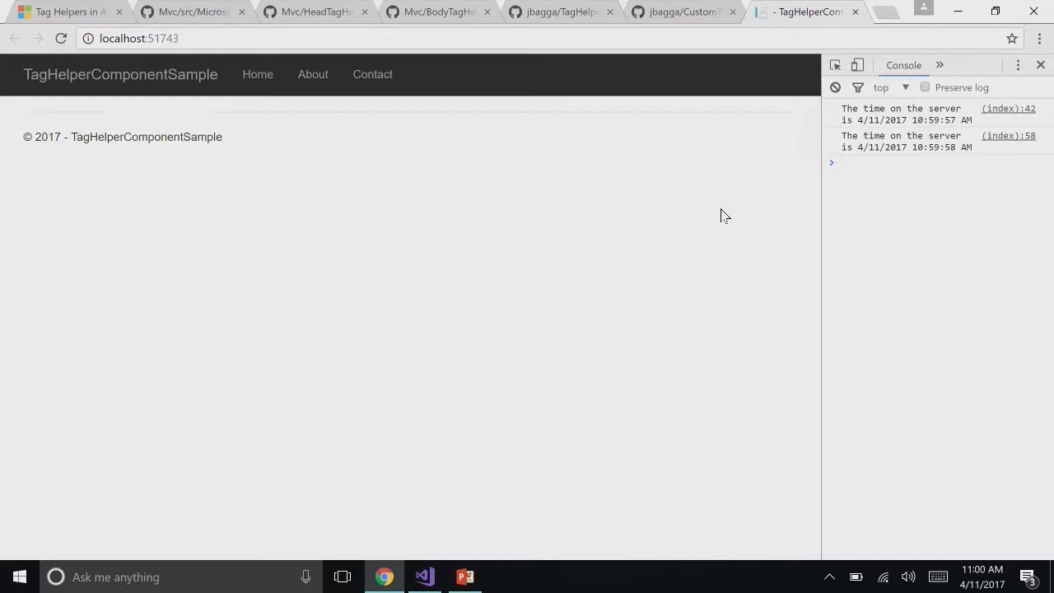
mouse_move(667, 183)
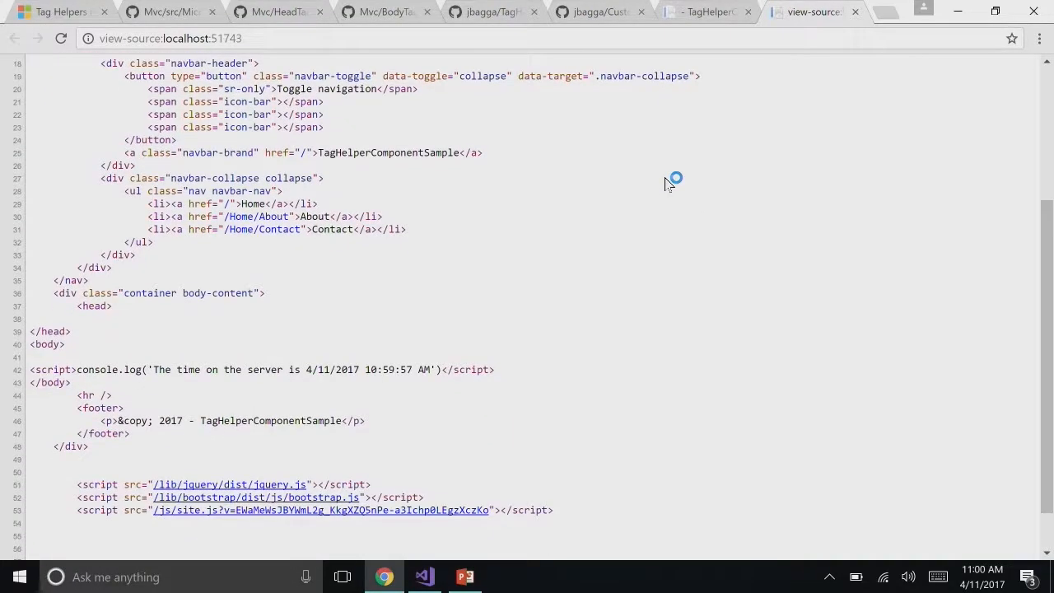
Scroll the page source to the injected server-time scripts before </body>, then close it
scroll("down", 3)
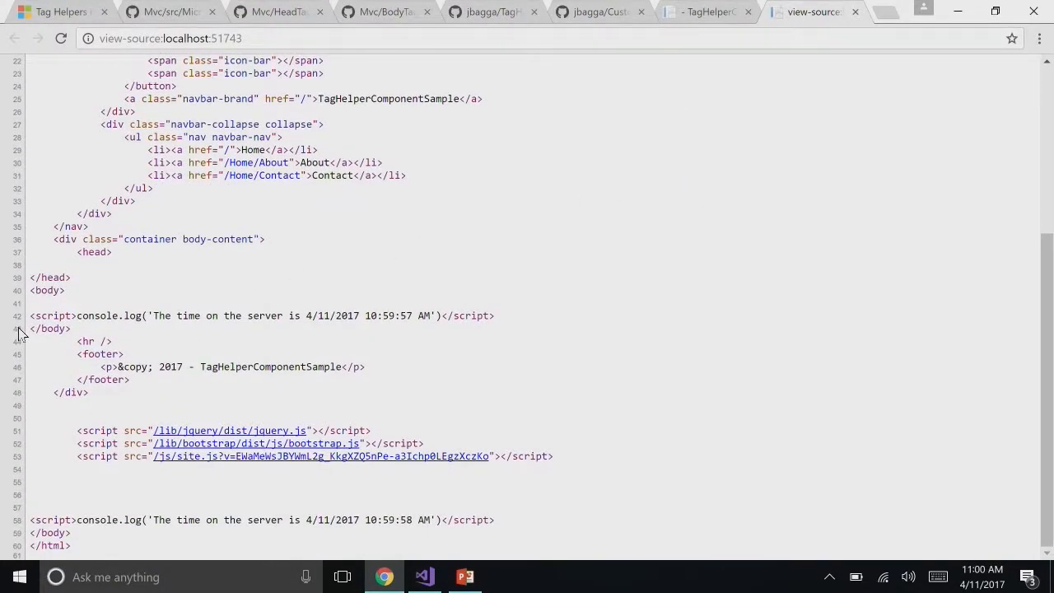
mouse_move(45, 335)
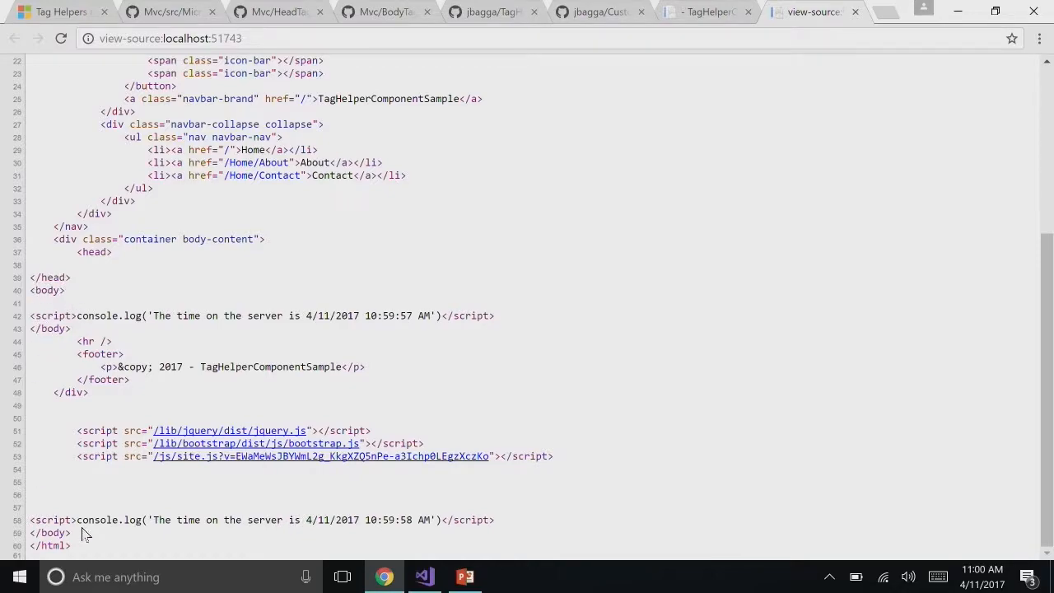
mouse_move(79, 544)
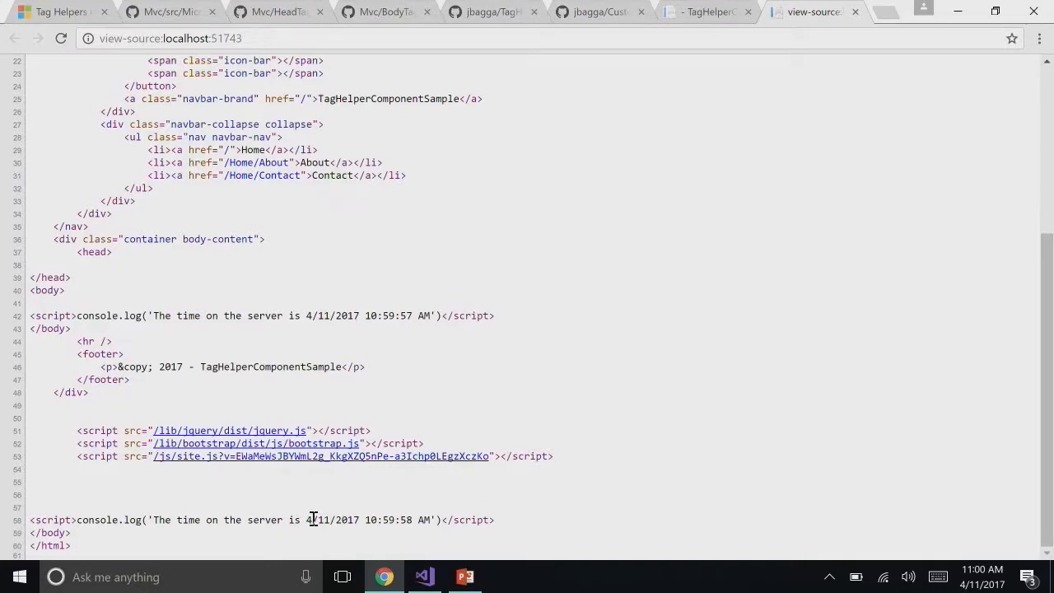
mouse_move(369, 316)
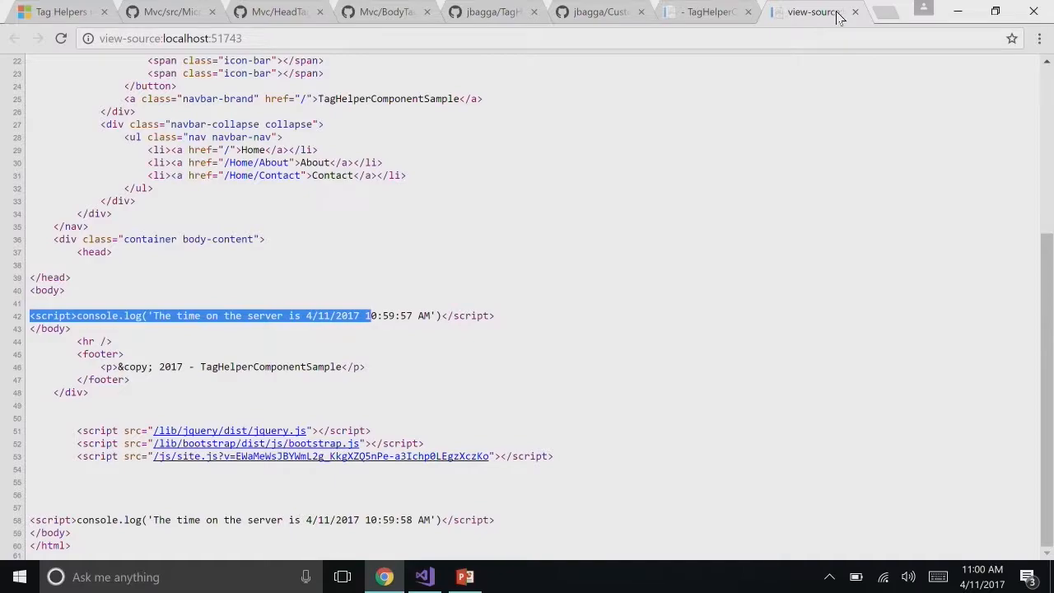
left_click(856, 11)
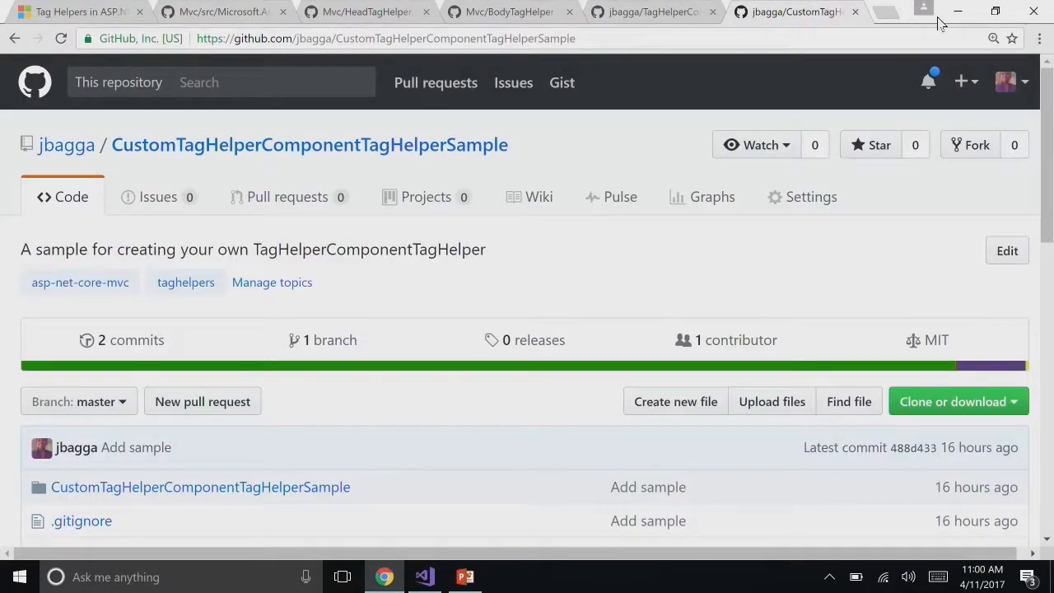
Switch back to Visual Studio and stop the debugging session
left_click(422, 576)
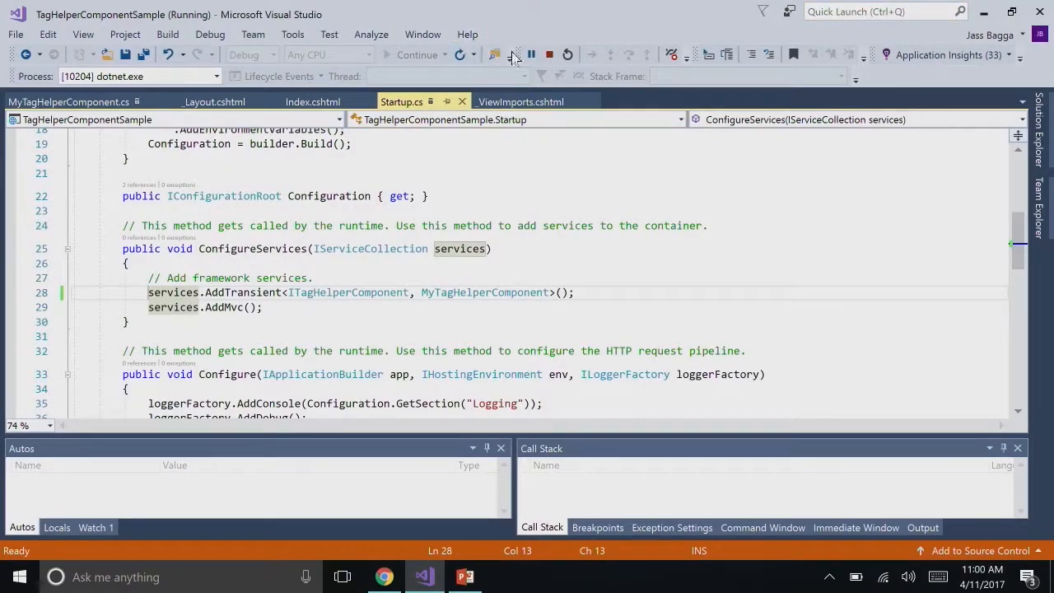
left_click(548, 54)
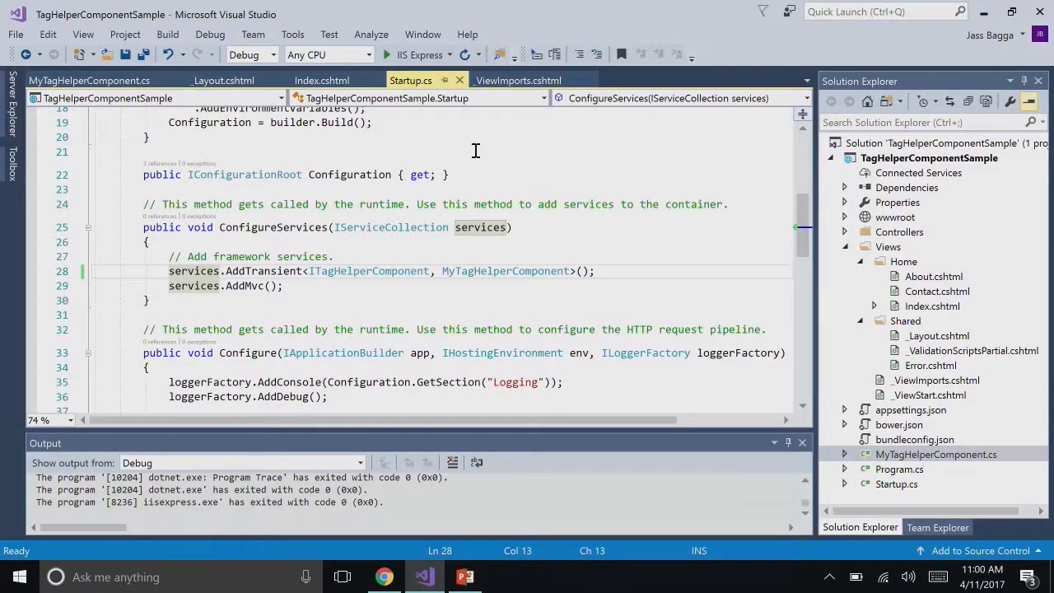